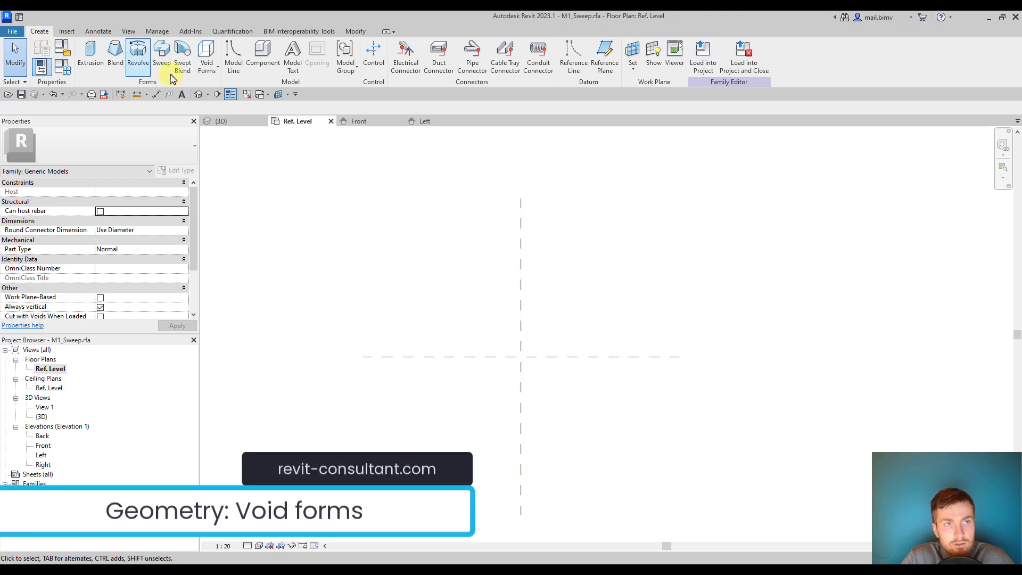
- Sketch a rectangular solid extrusion around the reference-plane crossing and check it in 3D
{"action": "left_click", "coordinate": [207, 58]}
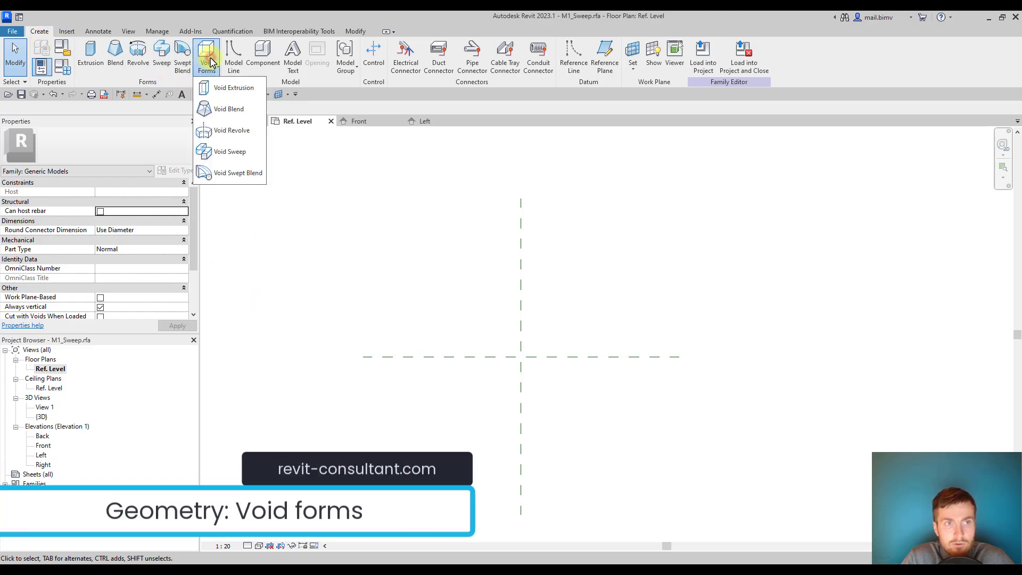
{"action": "mouse_move", "coordinate": [228, 108]}
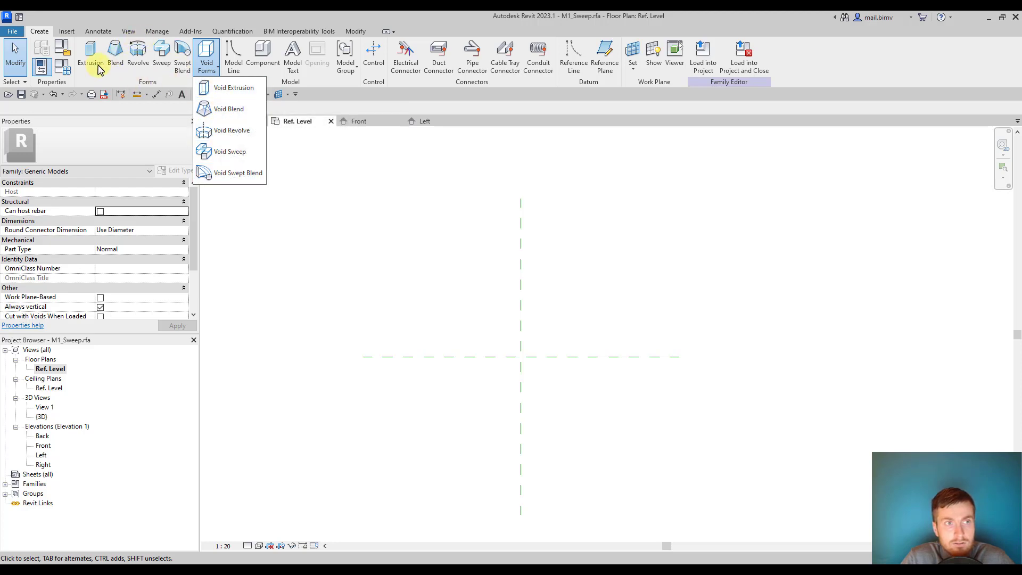
{"action": "mouse_move", "coordinate": [232, 87]}
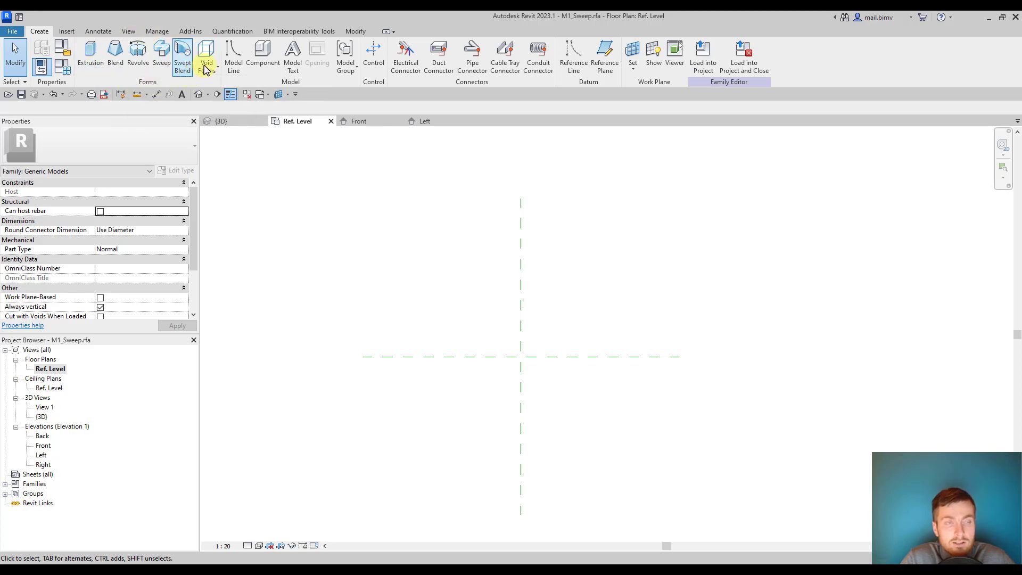
{"action": "mouse_move", "coordinate": [89, 55]}
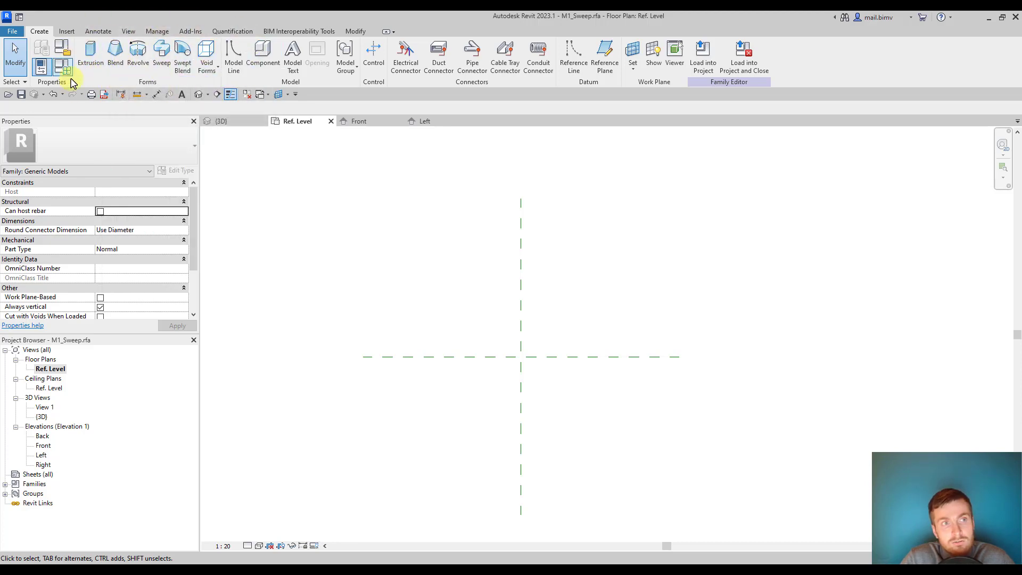
{"action": "mouse_move", "coordinate": [41, 67]}
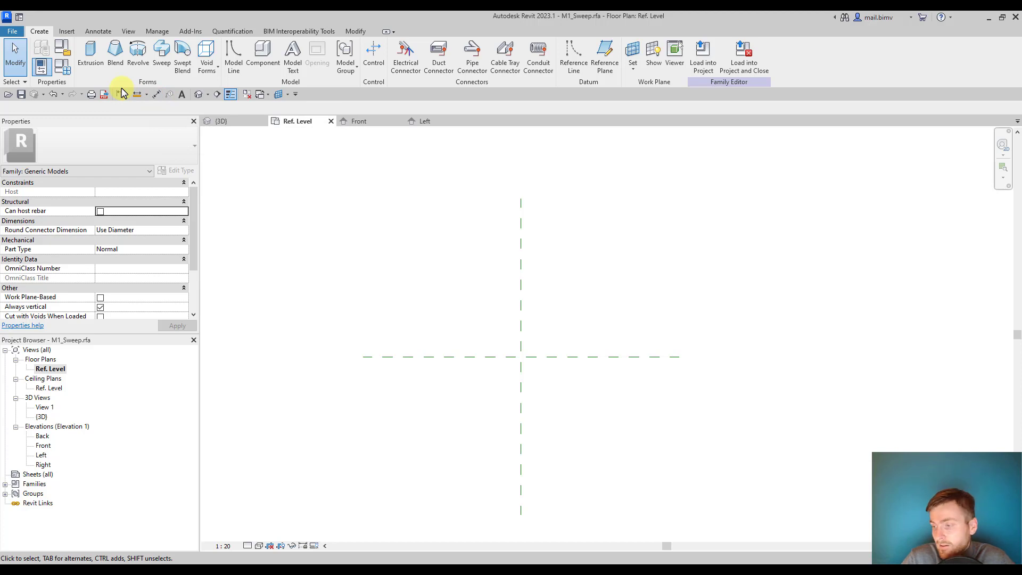
{"action": "mouse_move", "coordinate": [89, 56]}
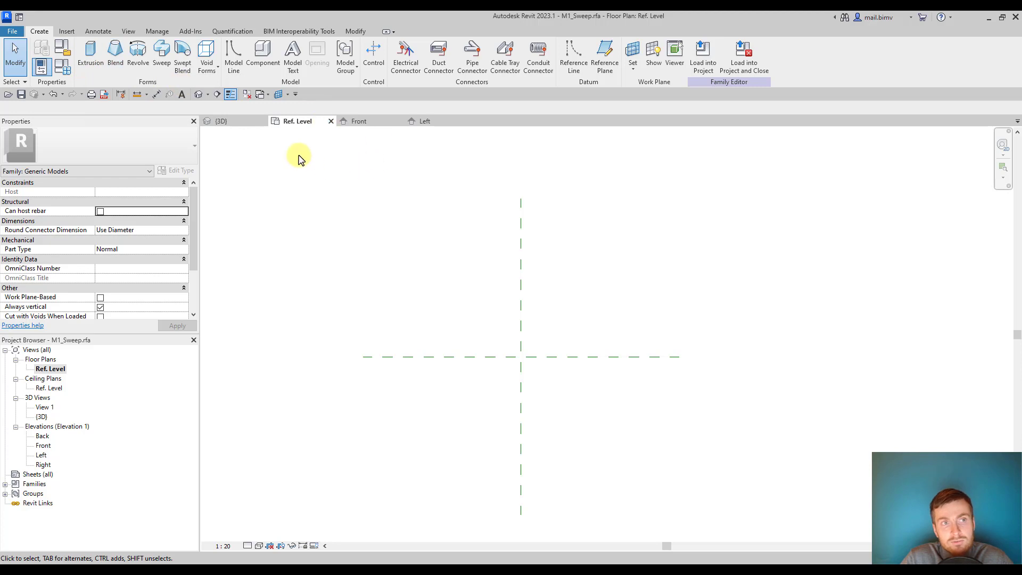
{"action": "mouse_move", "coordinate": [89, 53]}
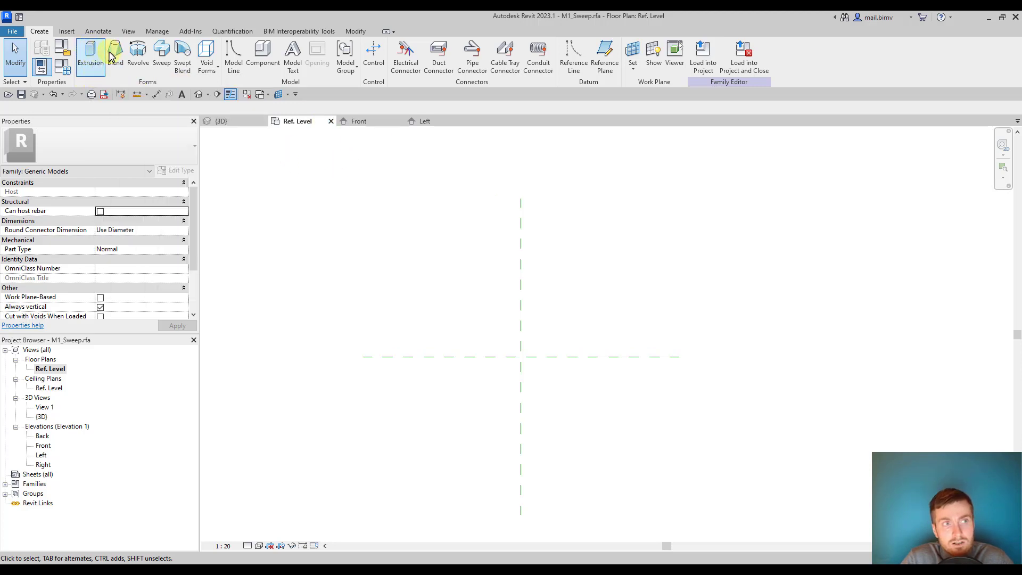
{"action": "left_click", "coordinate": [89, 55]}
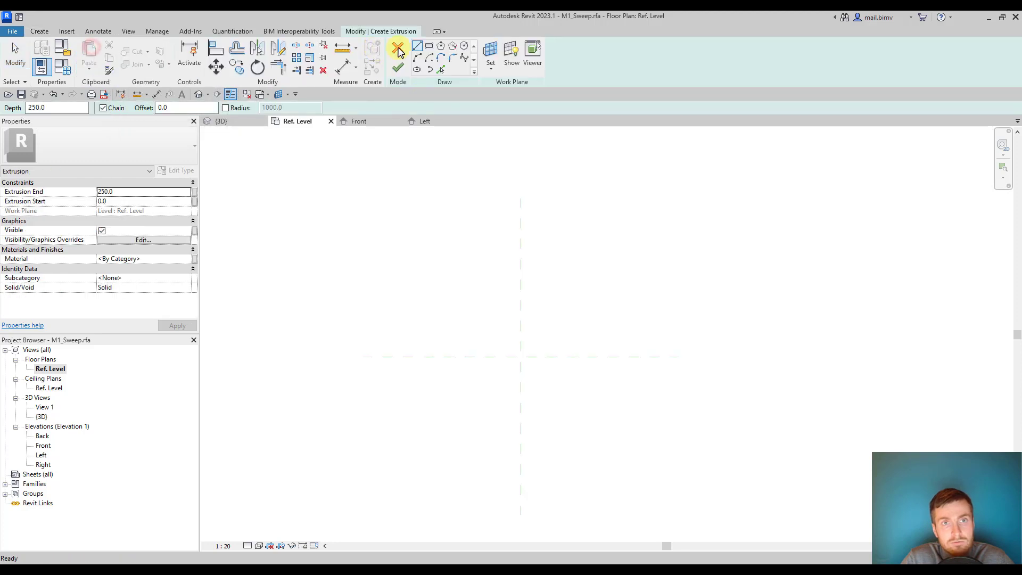
{"action": "left_click", "coordinate": [428, 46]}
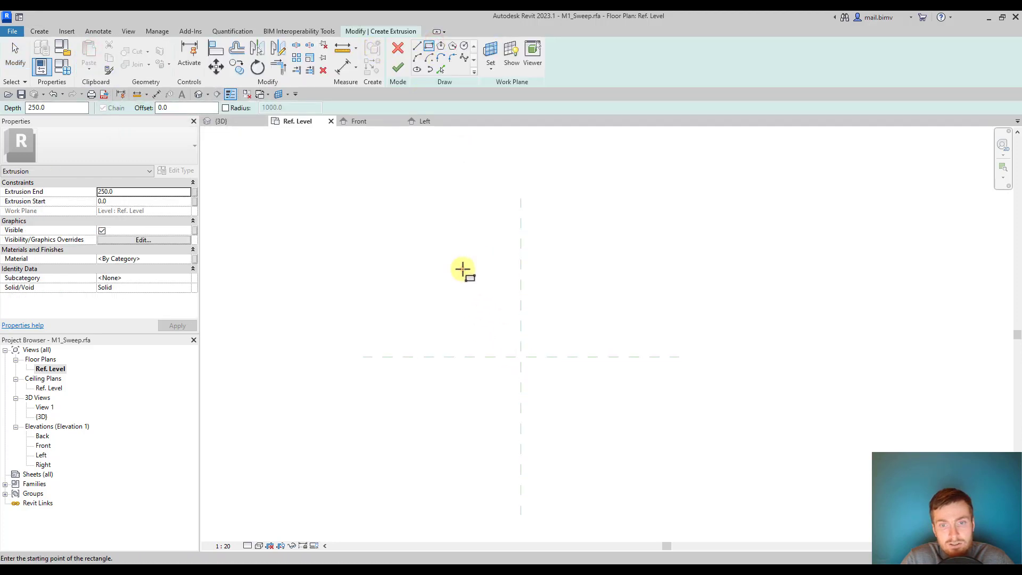
{"action": "left_click_drag", "start_coordinate": [463, 269], "coordinate": [597, 421]}
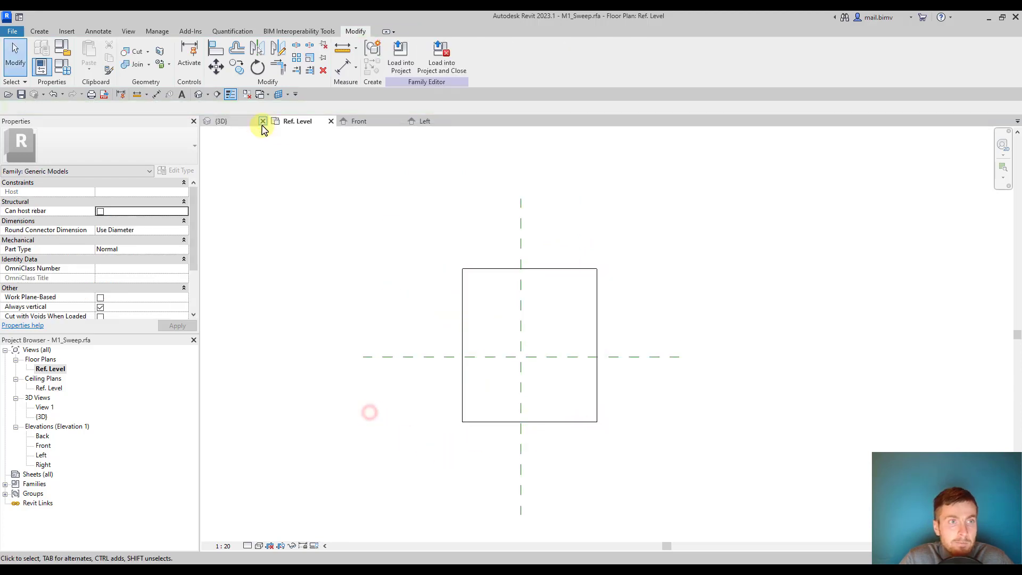
{"action": "left_click", "coordinate": [220, 120]}
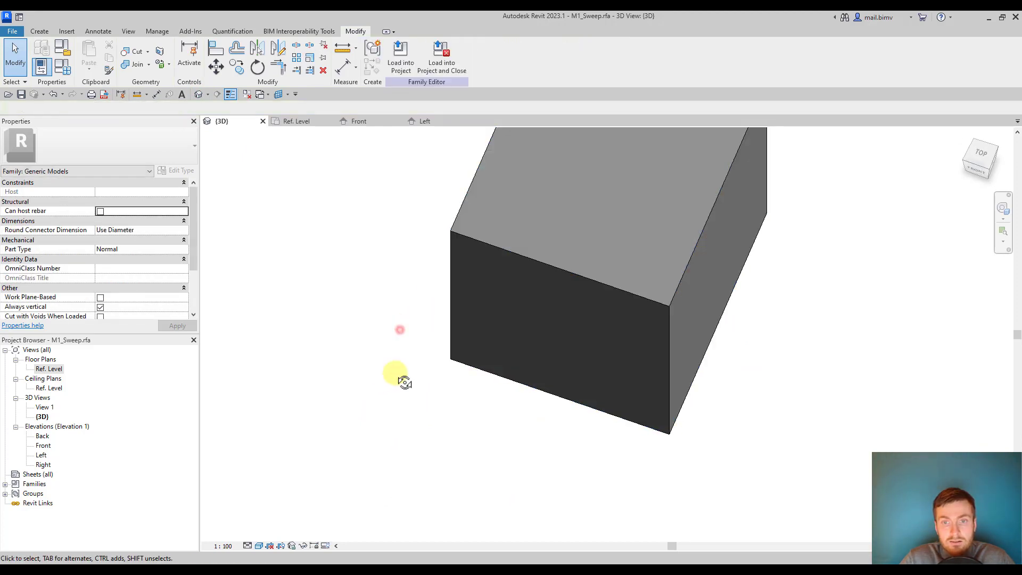
{"action": "double_click", "coordinate": [49, 368]}
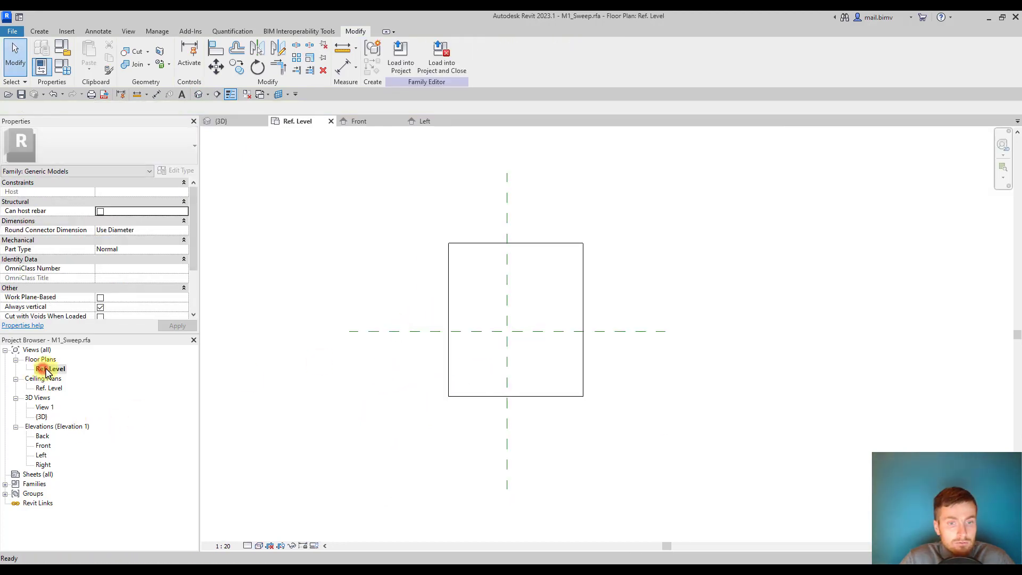
- Draw a circular void extrusion centred on the reference planes' intersection to hole the box top
{"action": "left_click", "coordinate": [39, 30]}
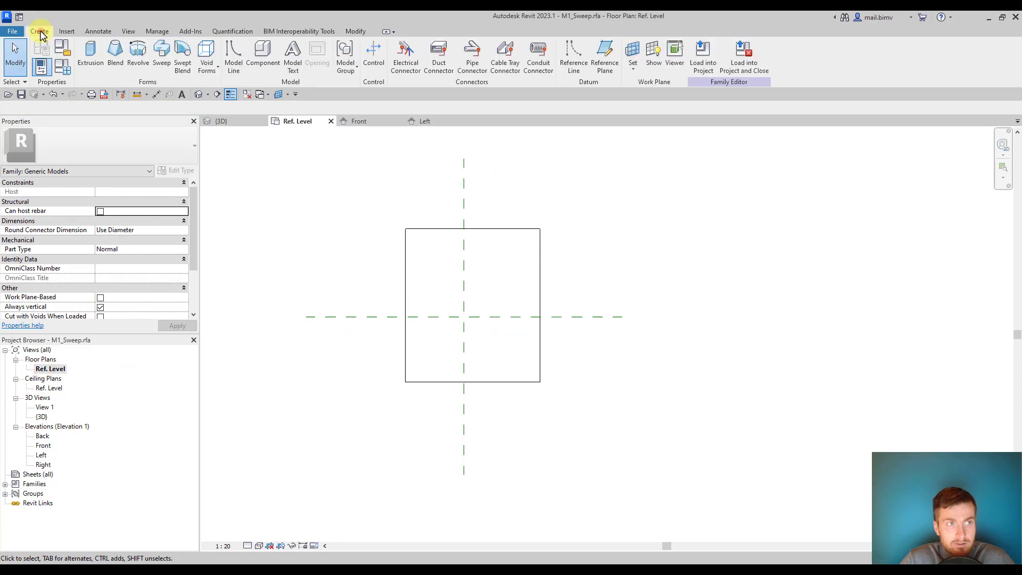
{"action": "left_click", "coordinate": [205, 58]}
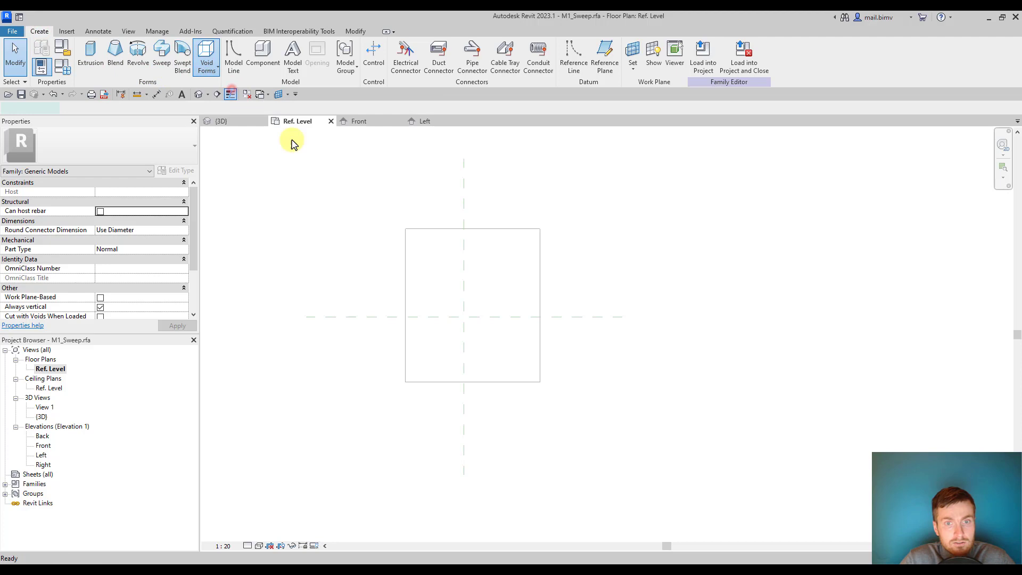
{"action": "left_click", "coordinate": [207, 58]}
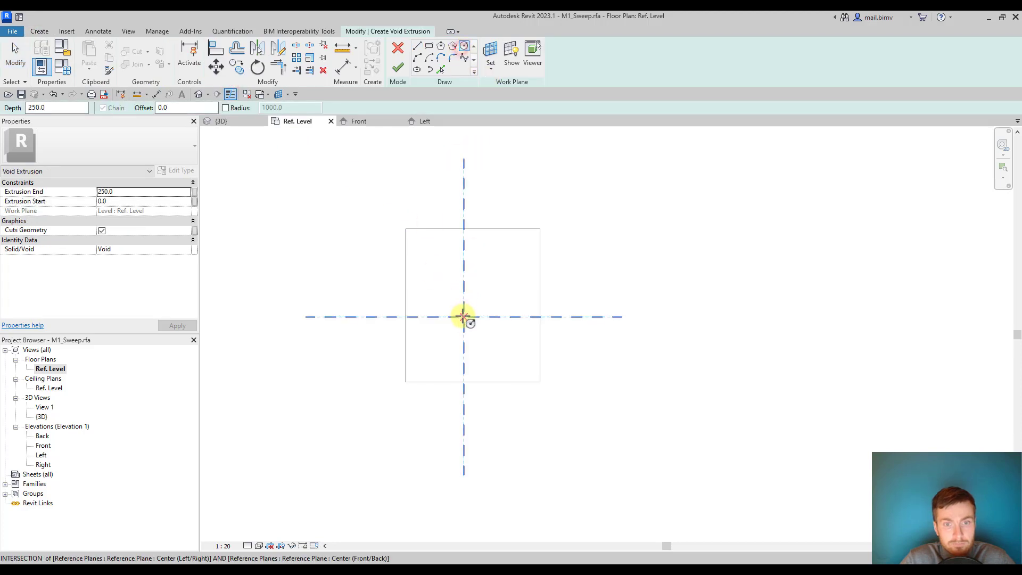
{"action": "left_click", "coordinate": [463, 317]}
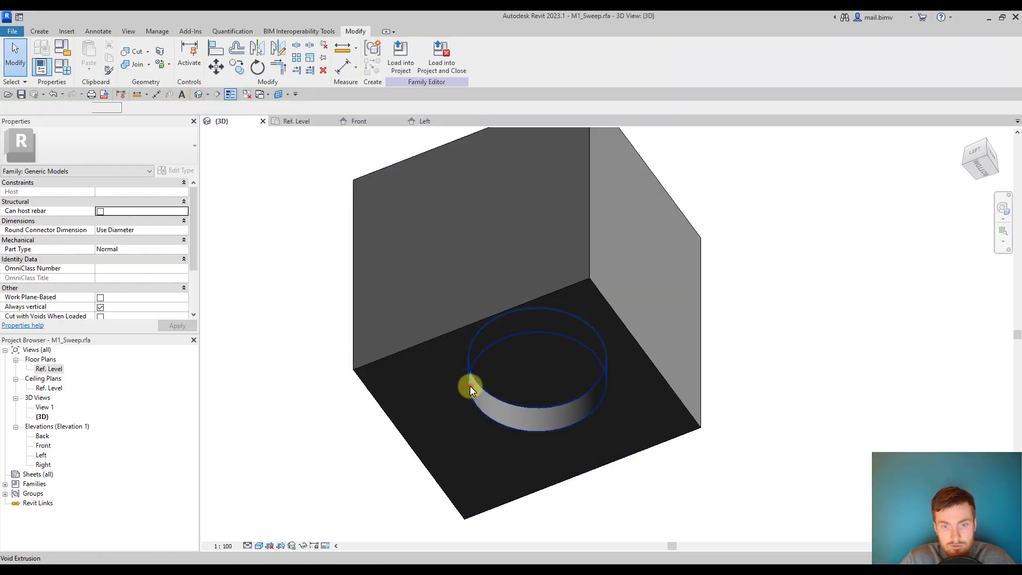
{"action": "left_click", "coordinate": [469, 388]}
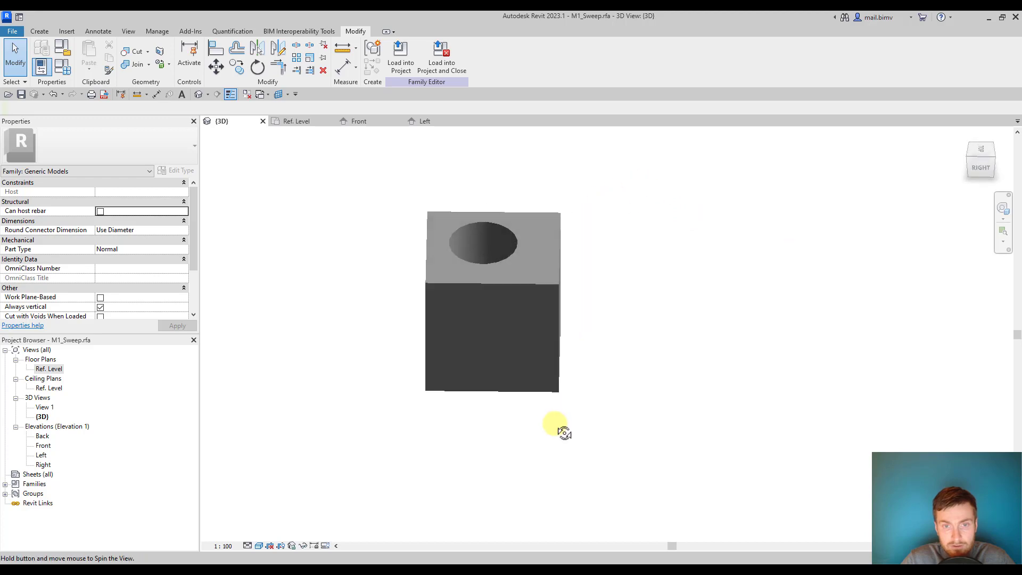
- Set the void's depth to 3603.4 and drag its bottom below the box base for a through-hole
{"action": "left_click", "coordinate": [482, 249]}
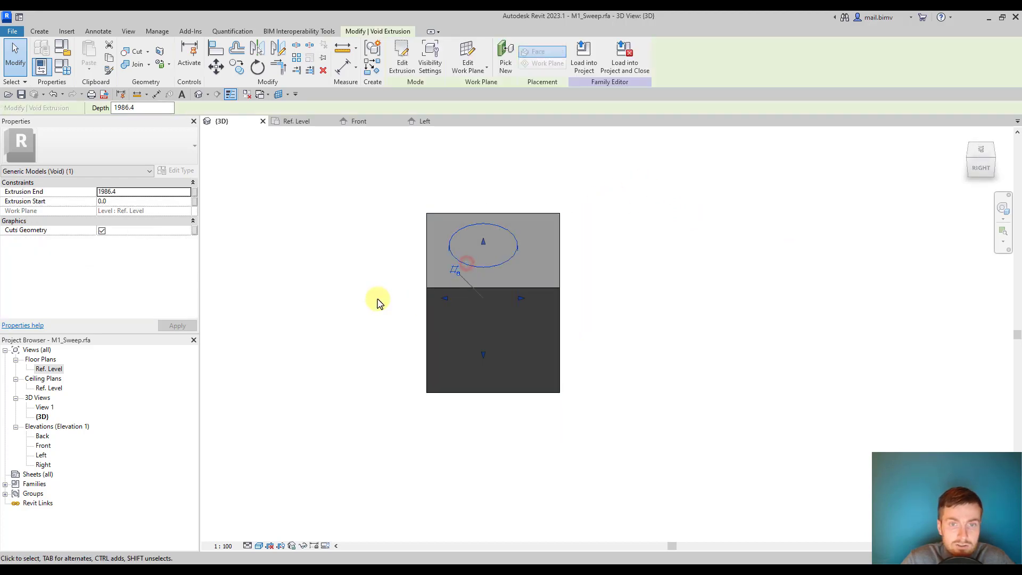
{"action": "type", "text": "3603.4"}
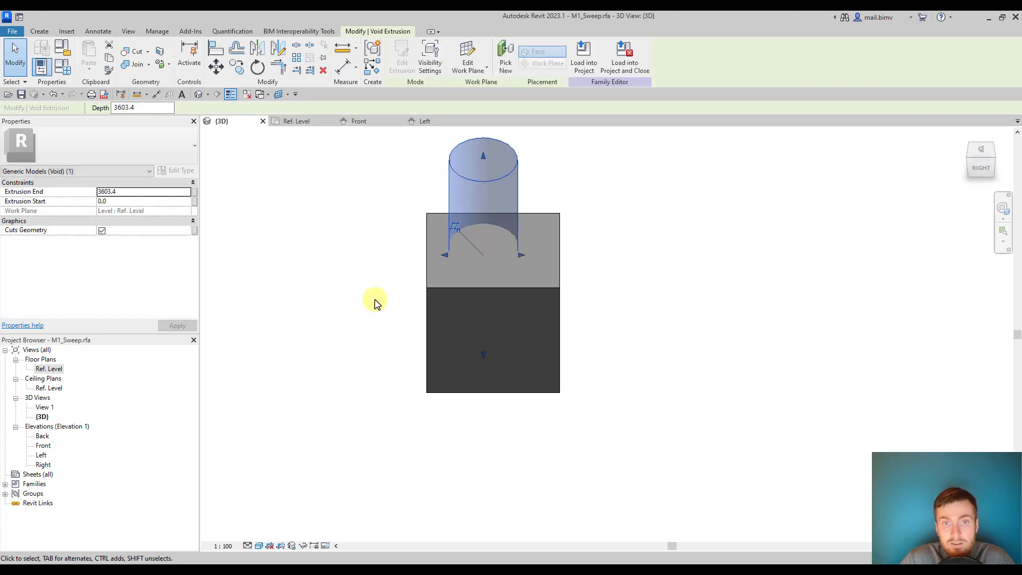
{"action": "left_click_drag", "start_coordinate": [375, 303], "coordinate": [478, 306]}
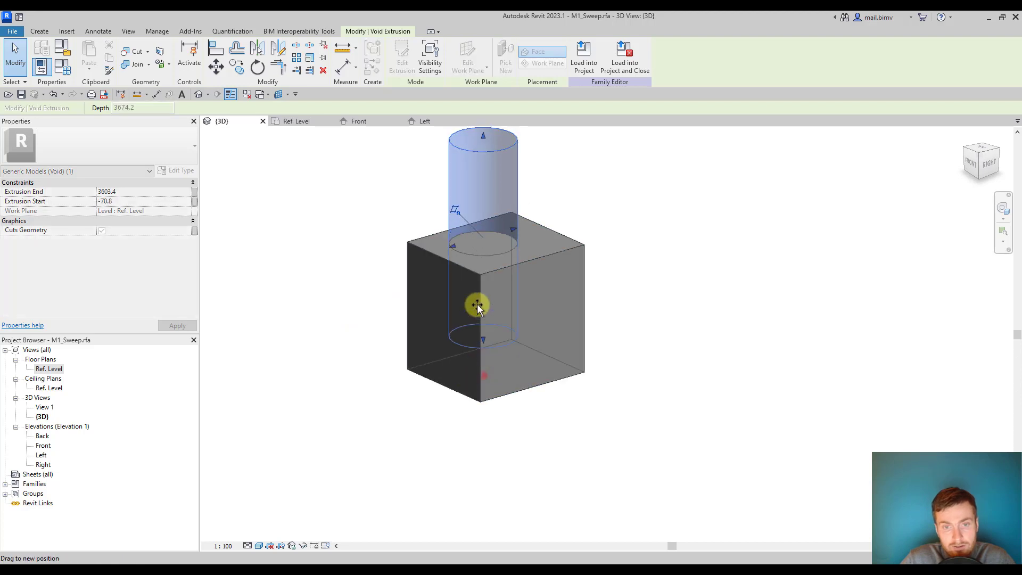
{"action": "left_click_drag", "start_coordinate": [477, 304], "coordinate": [492, 387]}
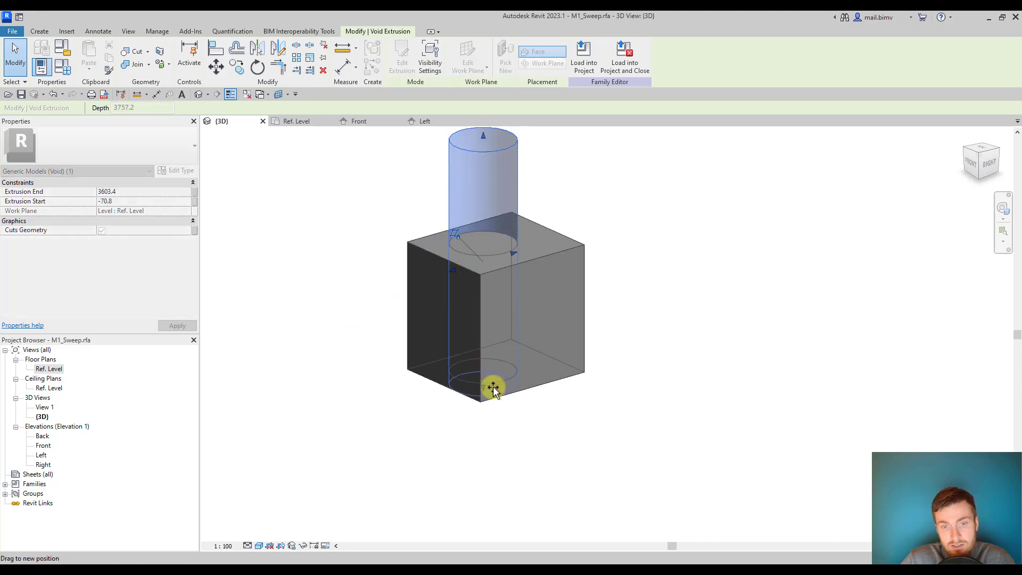
{"action": "left_click_drag", "start_coordinate": [492, 387], "coordinate": [493, 289]}
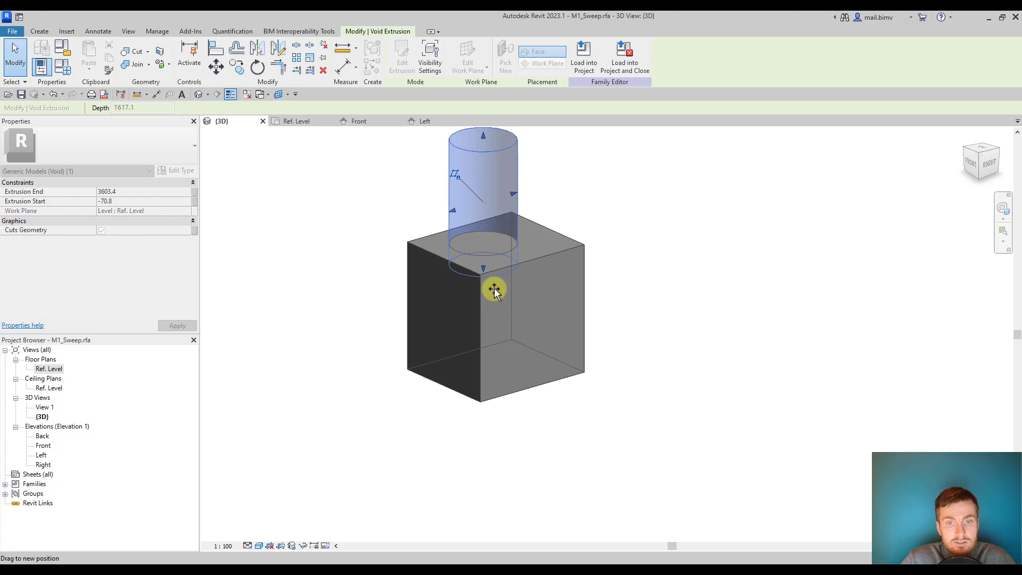
{"action": "left_click_drag", "start_coordinate": [494, 289], "coordinate": [490, 187]}
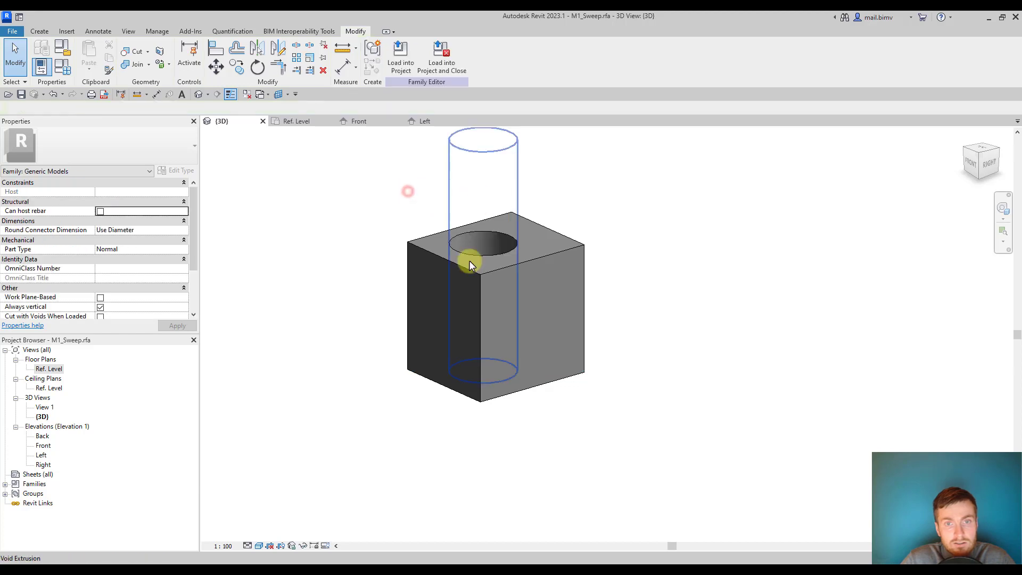
- Uncheck Cuts Geometry on the void cylinder and try Cut Geometry on the solid box
{"action": "left_click", "coordinate": [483, 248]}
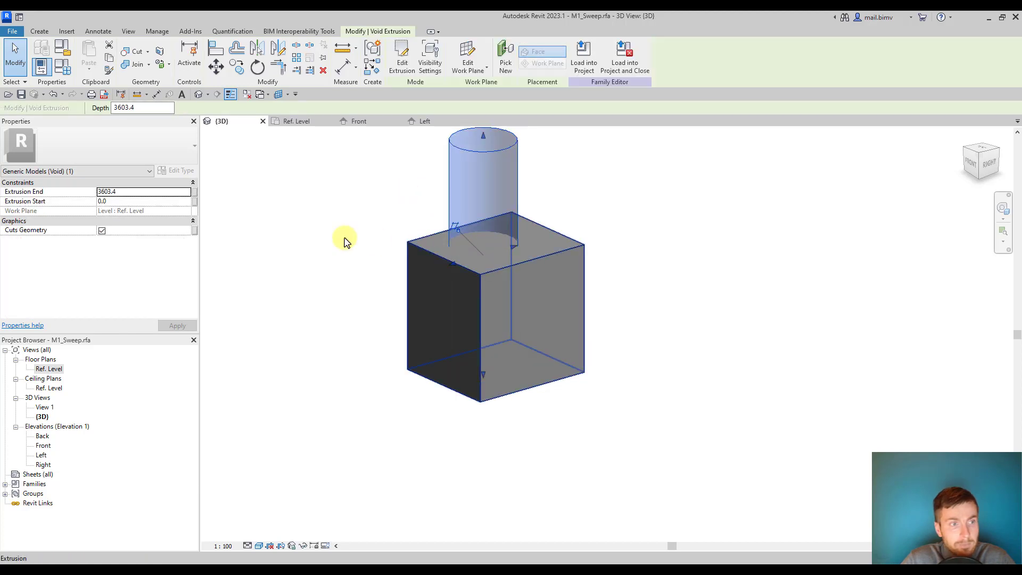
{"action": "left_click", "coordinate": [102, 230]}
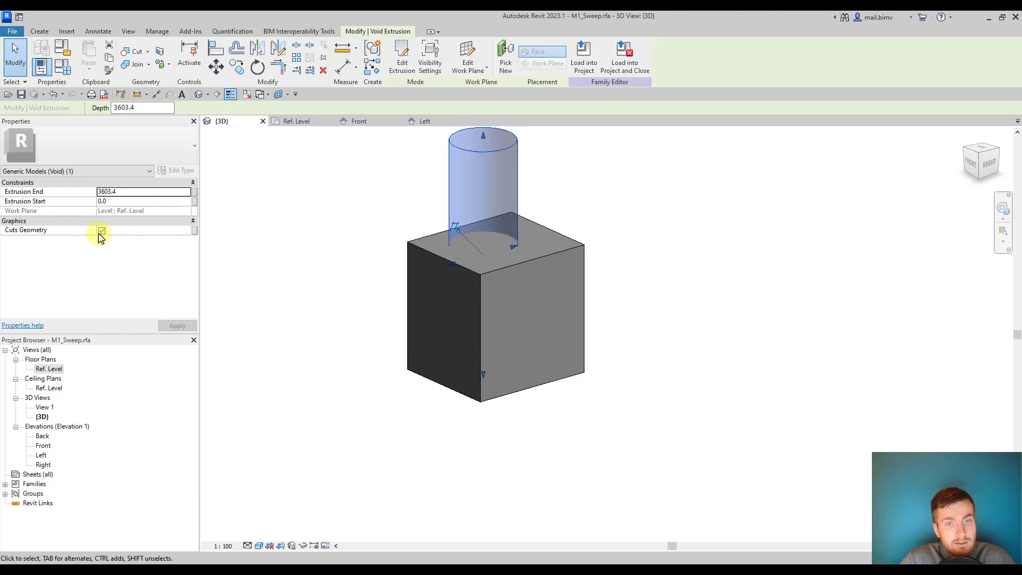
{"action": "left_click", "coordinate": [102, 232]}
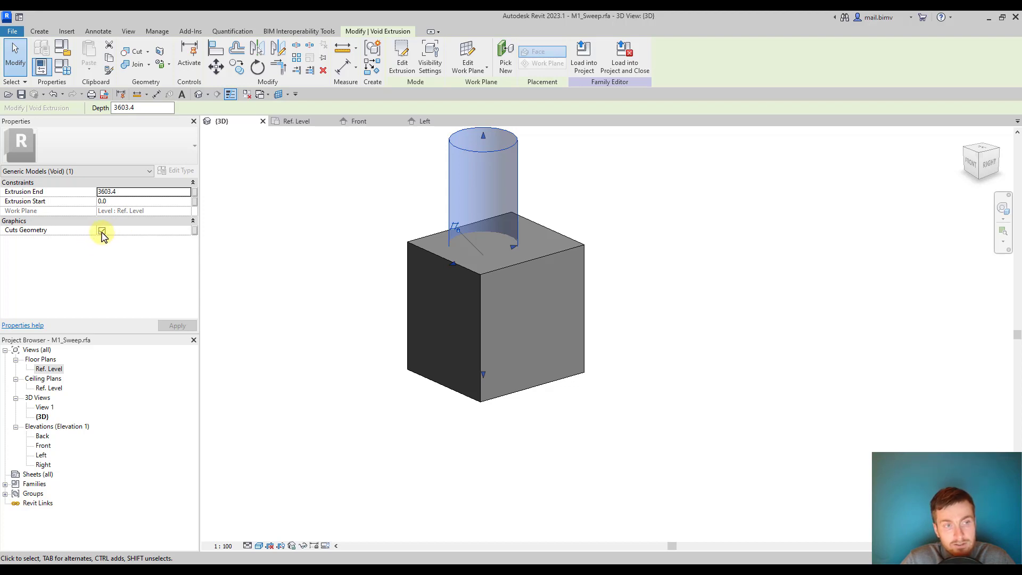
{"action": "left_click", "coordinate": [103, 234]}
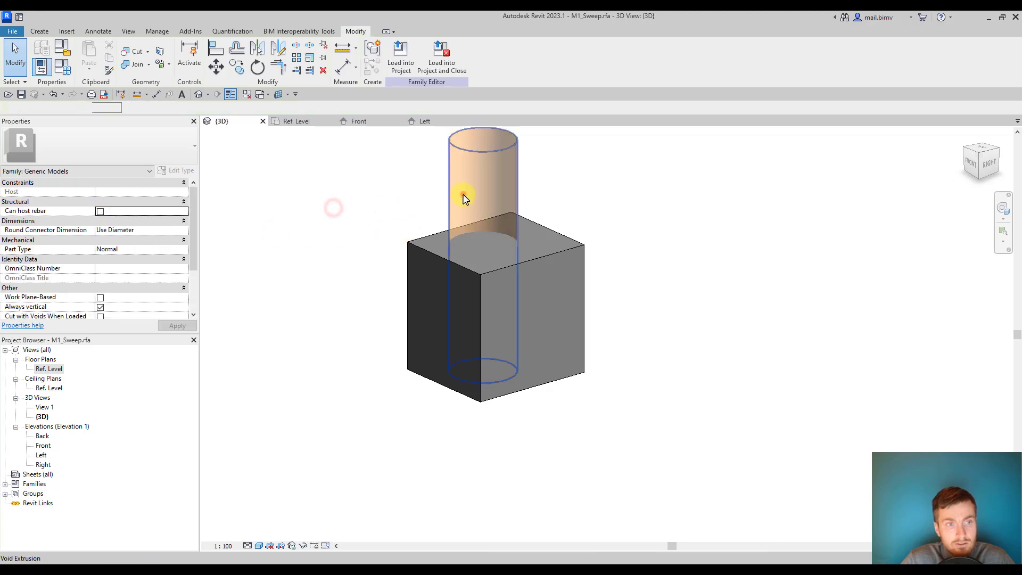
{"action": "left_click", "coordinate": [482, 190]}
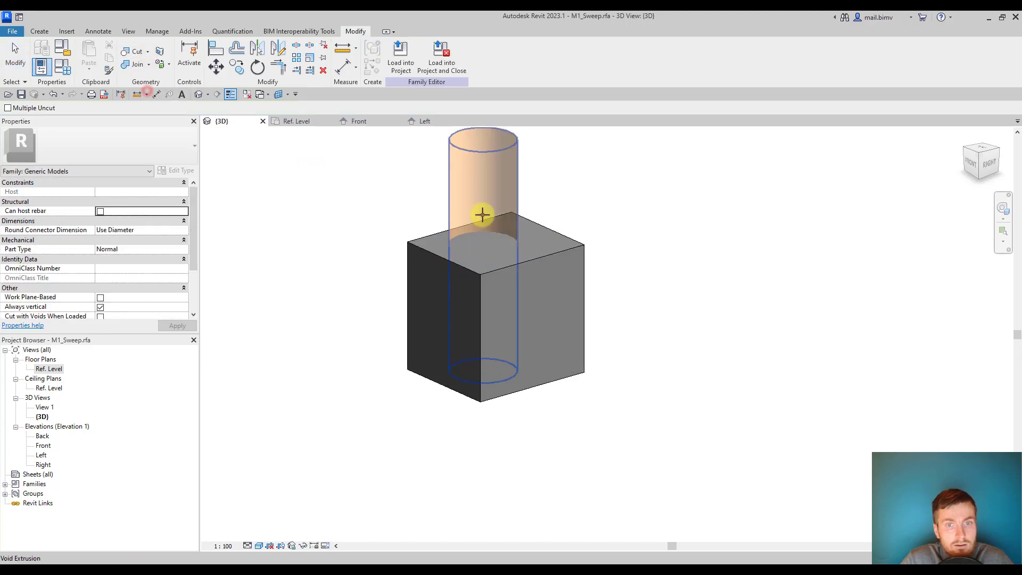
{"action": "mouse_move", "coordinate": [469, 233]}
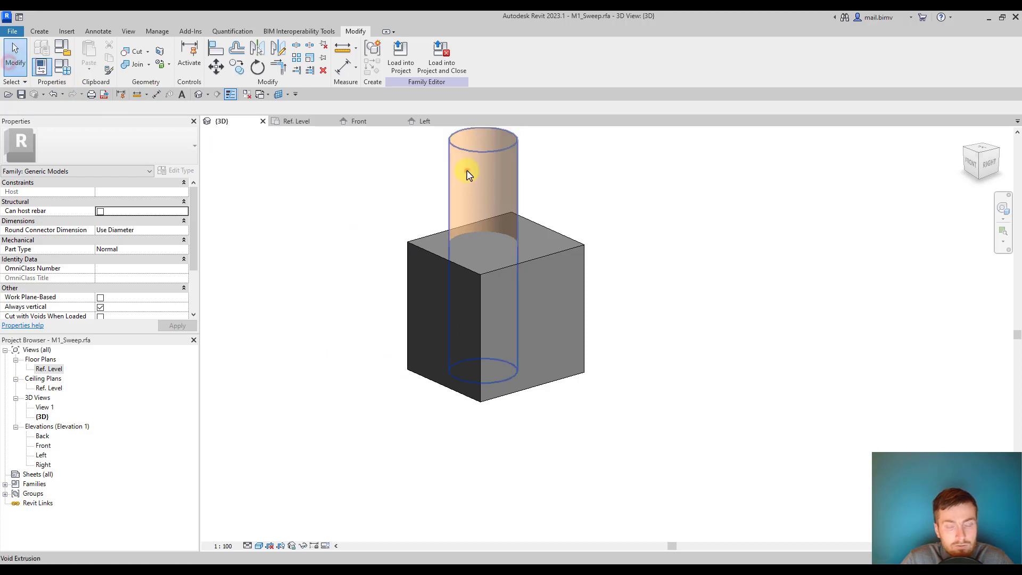
{"action": "left_click", "coordinate": [468, 173]}
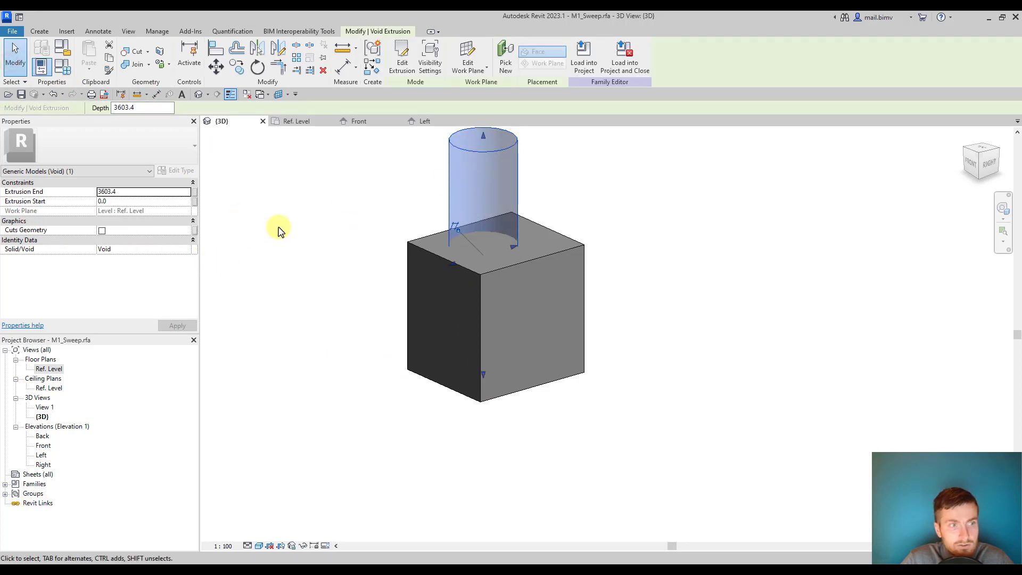
{"action": "mouse_move", "coordinate": [145, 252]}
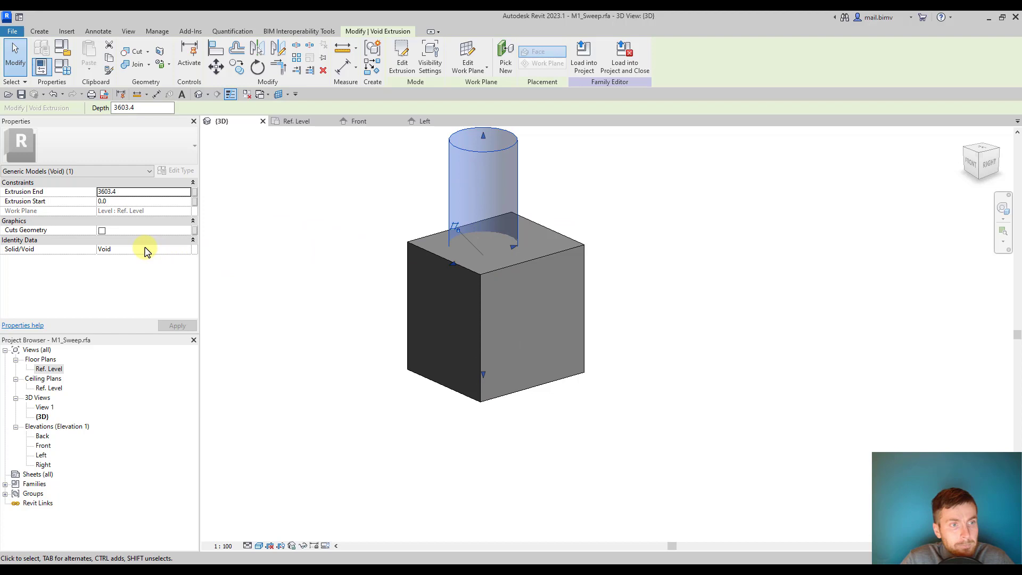
- Toggle the cylinder Solid then back to Void and drag its ends to a stub topping at 2700.9
{"action": "left_click", "coordinate": [148, 51]}
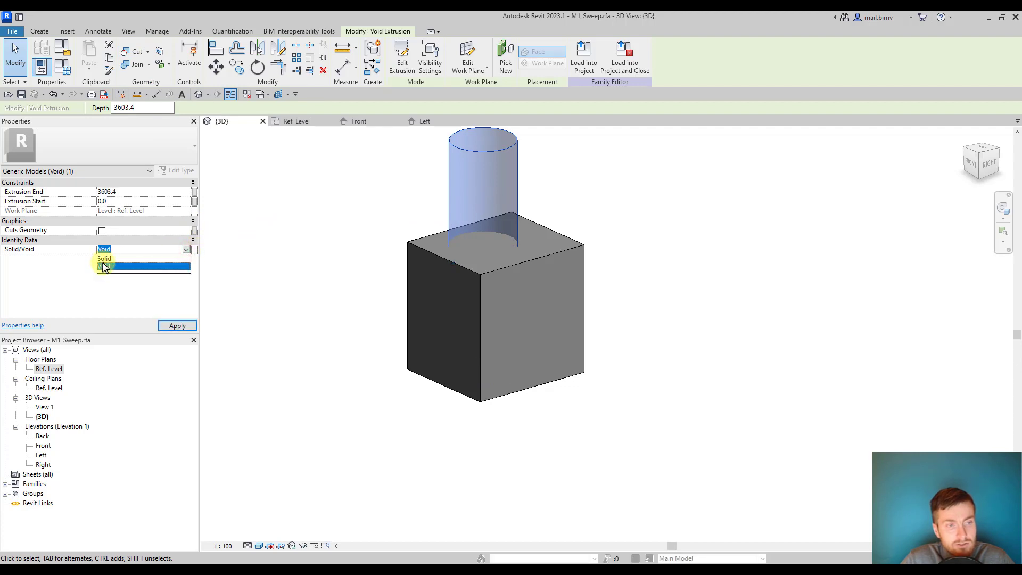
{"action": "left_click", "coordinate": [104, 259]}
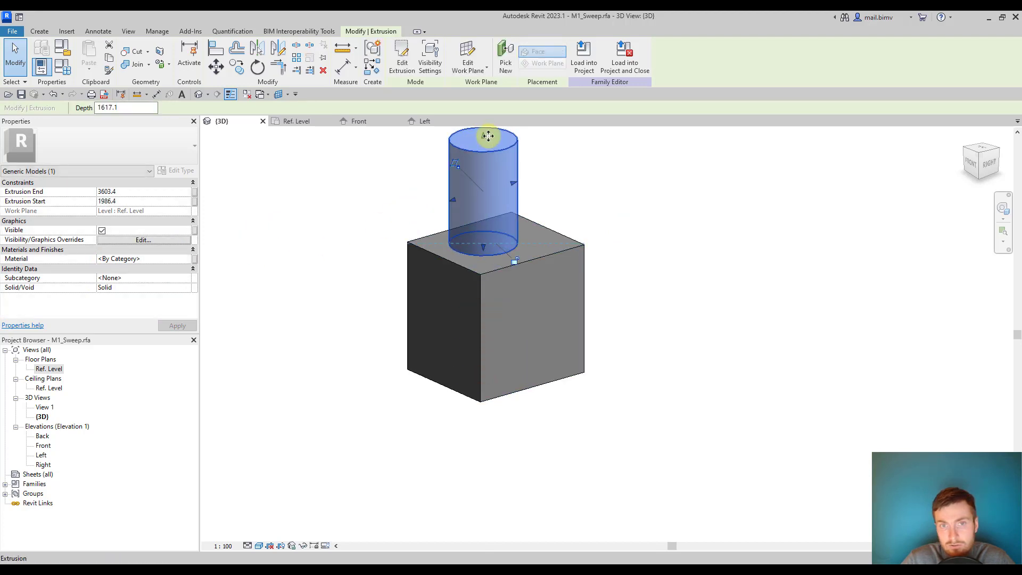
{"action": "left_click_drag", "start_coordinate": [488, 136], "coordinate": [482, 190]}
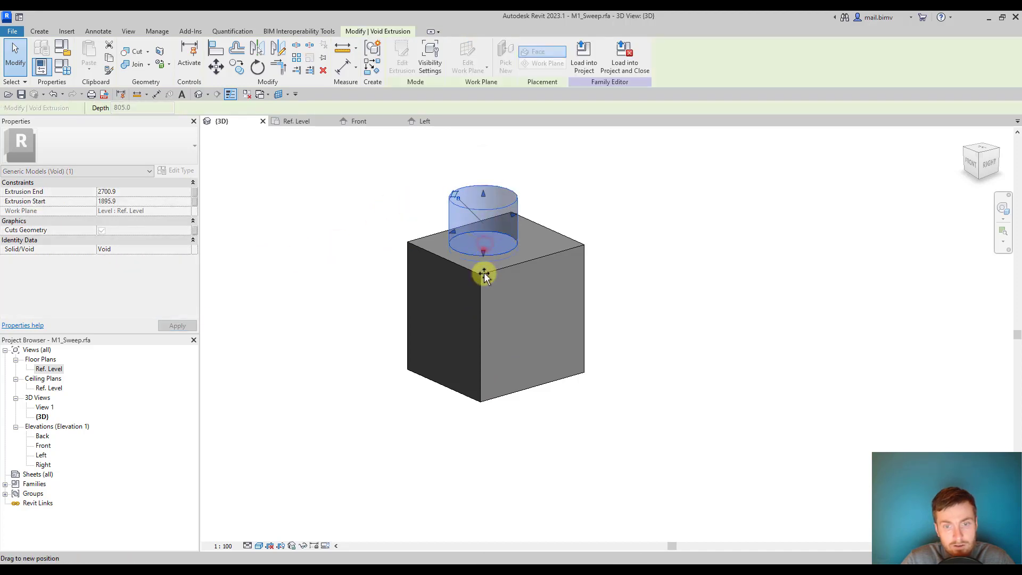
{"action": "left_click_drag", "start_coordinate": [483, 272], "coordinate": [479, 359]}
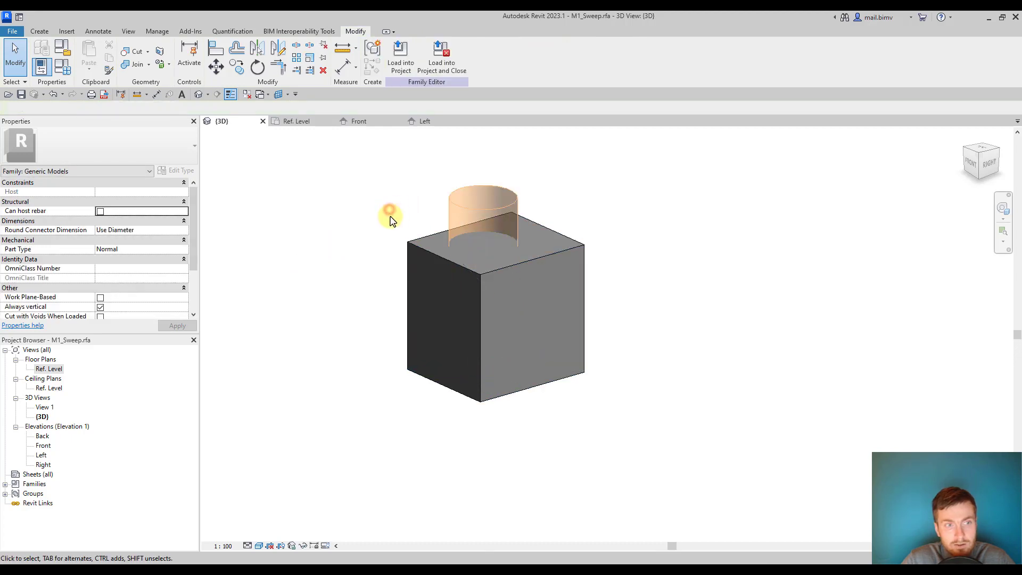
- Use Cut Geometry to cut the box with the void cylinder, restoring the through-hole
{"action": "left_click", "coordinate": [482, 215]}
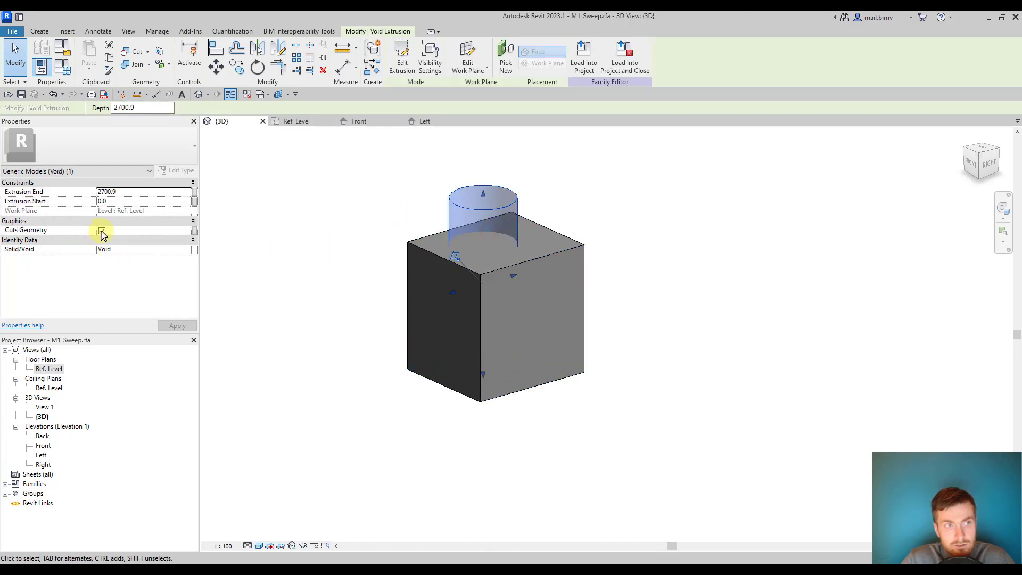
{"action": "left_click", "coordinate": [477, 210]}
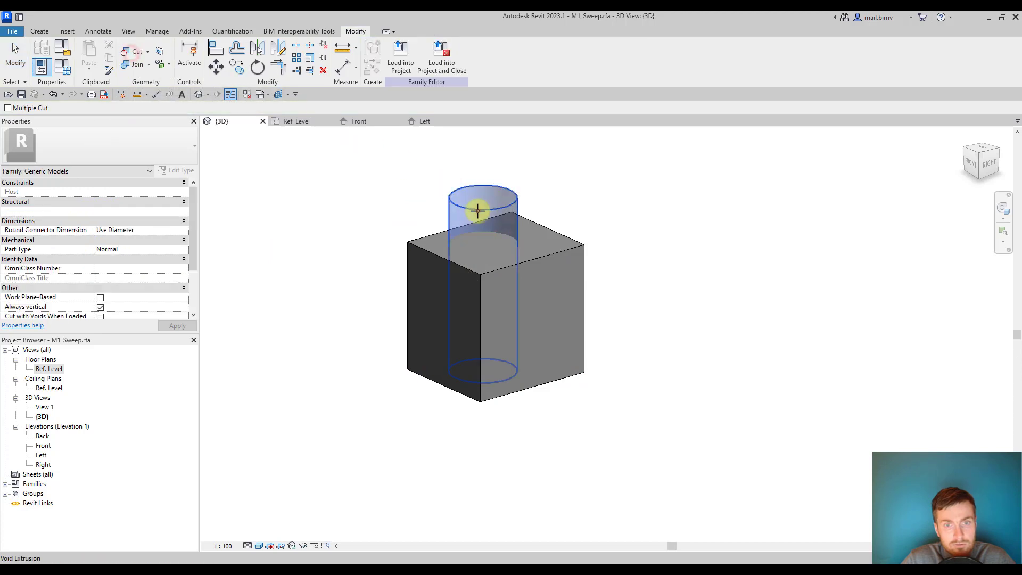
{"action": "left_click", "coordinate": [135, 51]}
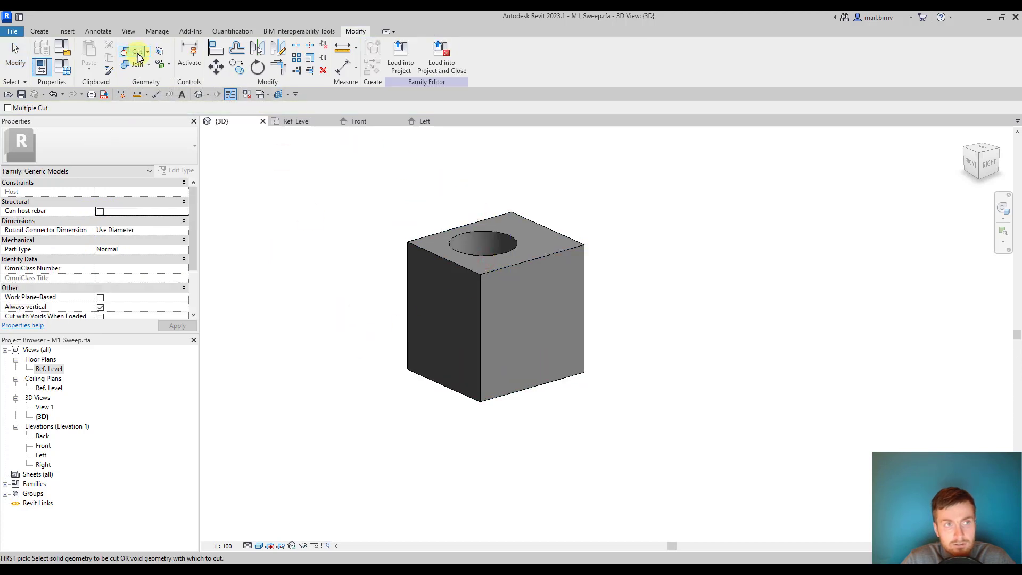
{"action": "mouse_move", "coordinate": [134, 53]}
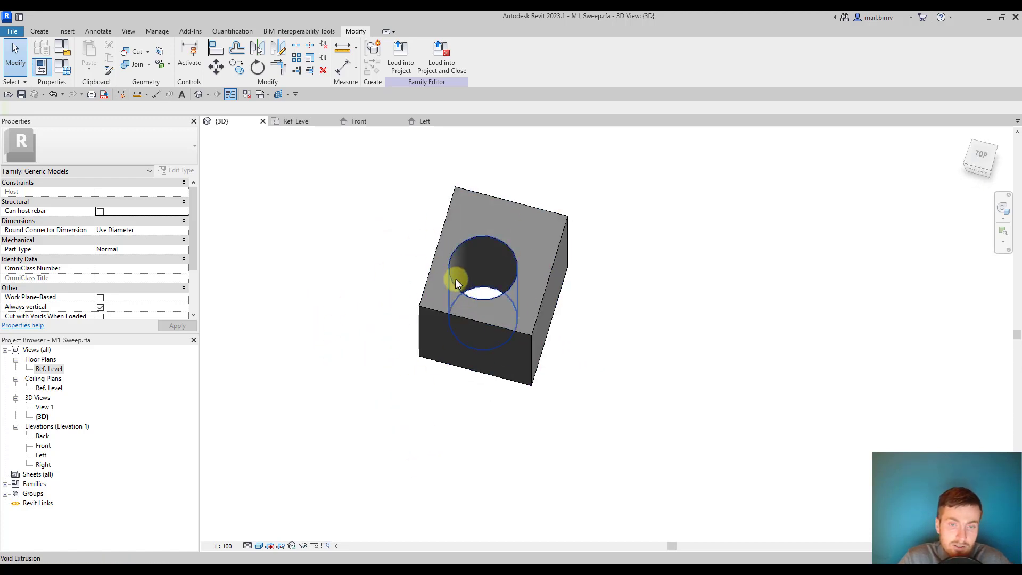
{"action": "mouse_move", "coordinate": [463, 271]}
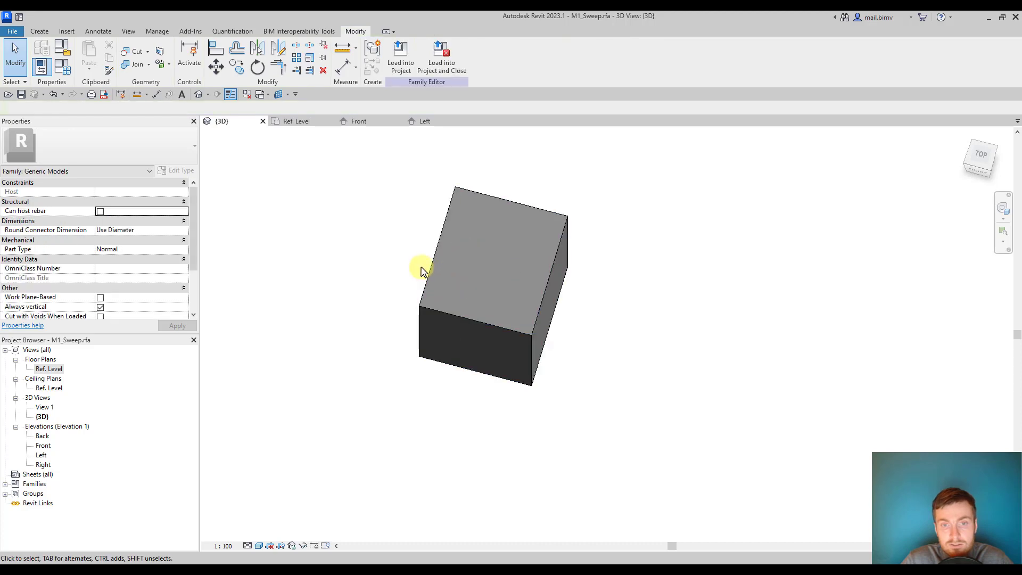
- Edit the box extrusion's sketch in Ref. Level to add a circle, then view the holed box in 3D
{"action": "double_click", "coordinate": [48, 368]}
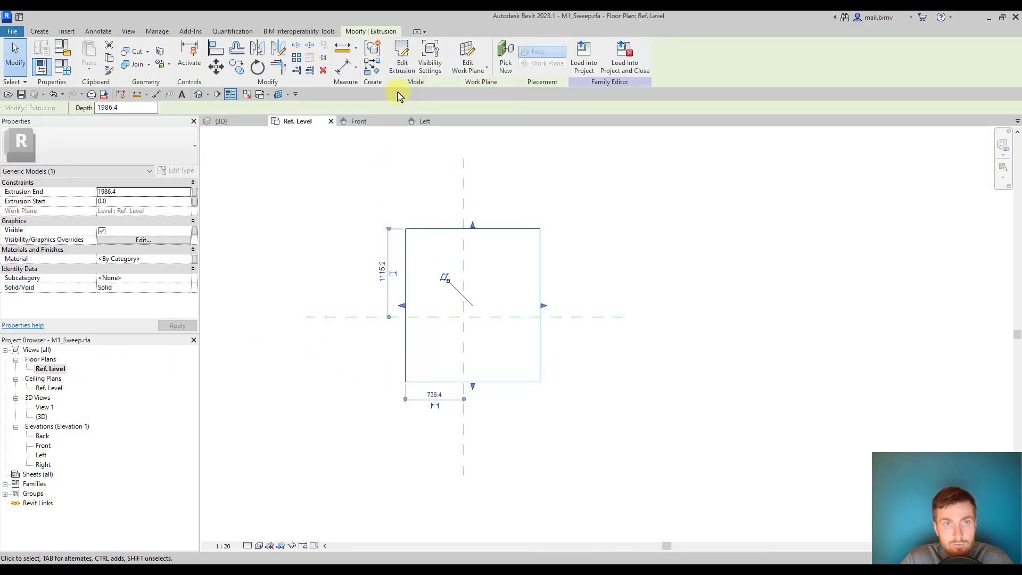
{"action": "left_click", "coordinate": [401, 58]}
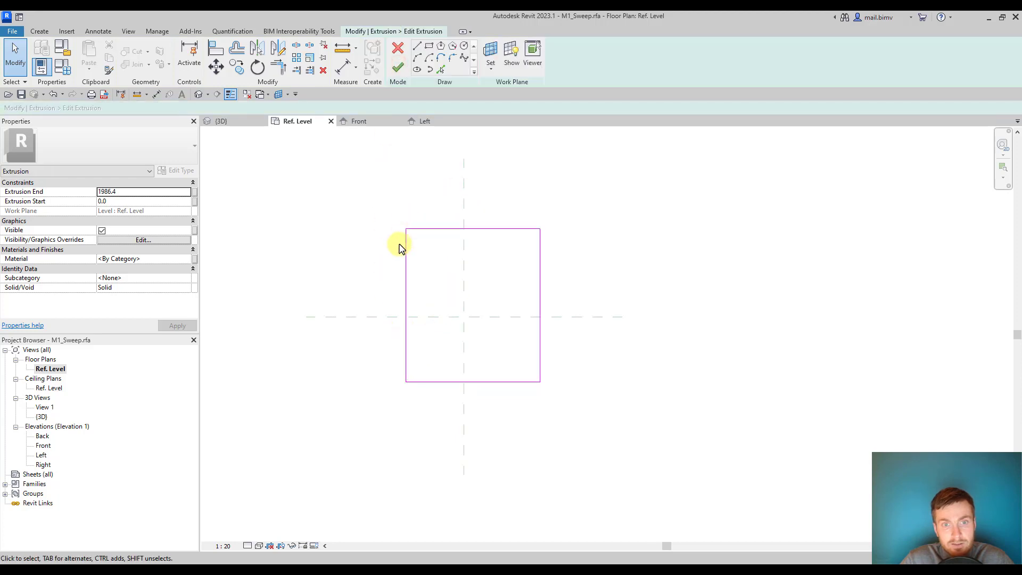
{"action": "left_click", "coordinate": [39, 31]}
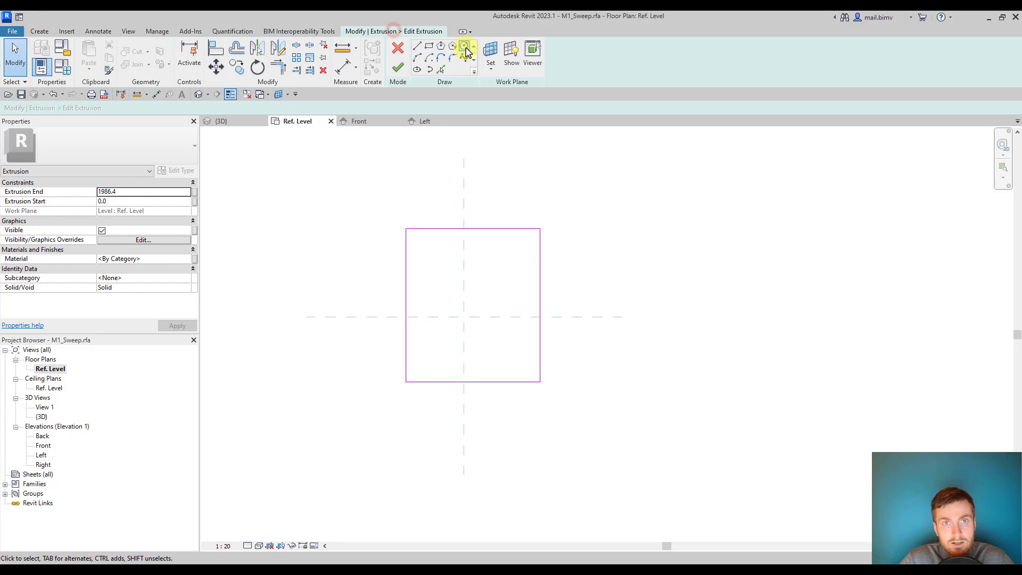
{"action": "left_click", "coordinate": [464, 45]}
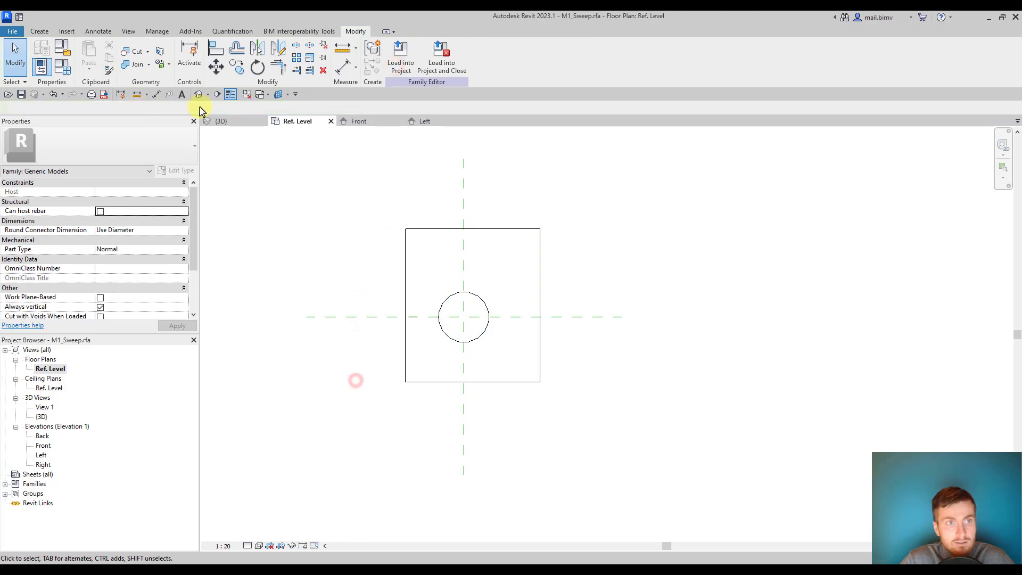
{"action": "left_click", "coordinate": [221, 120]}
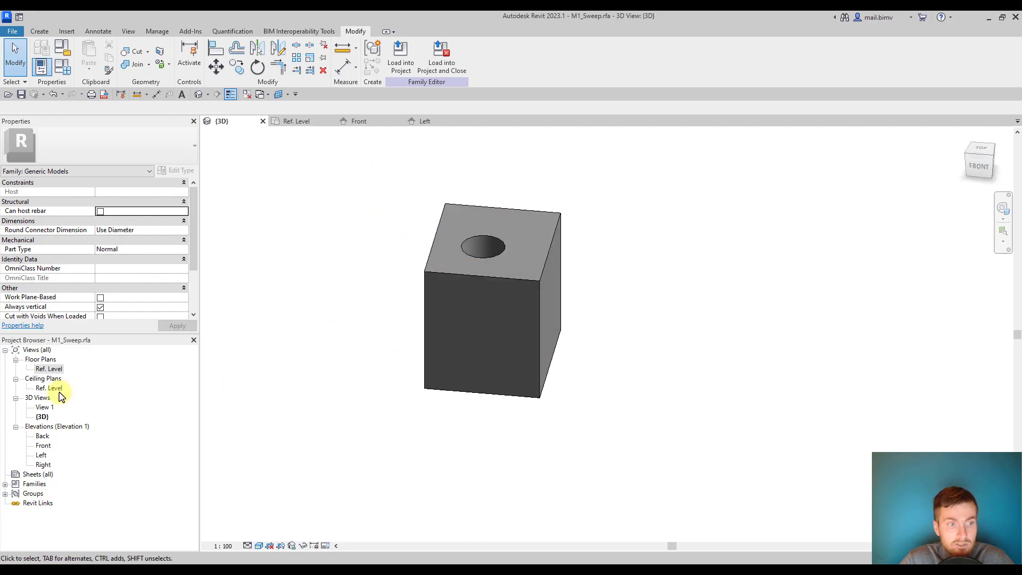
- Create a circular void extrusion over the box corner with Extrusion End 500 to notch it
{"action": "double_click", "coordinate": [50, 368]}
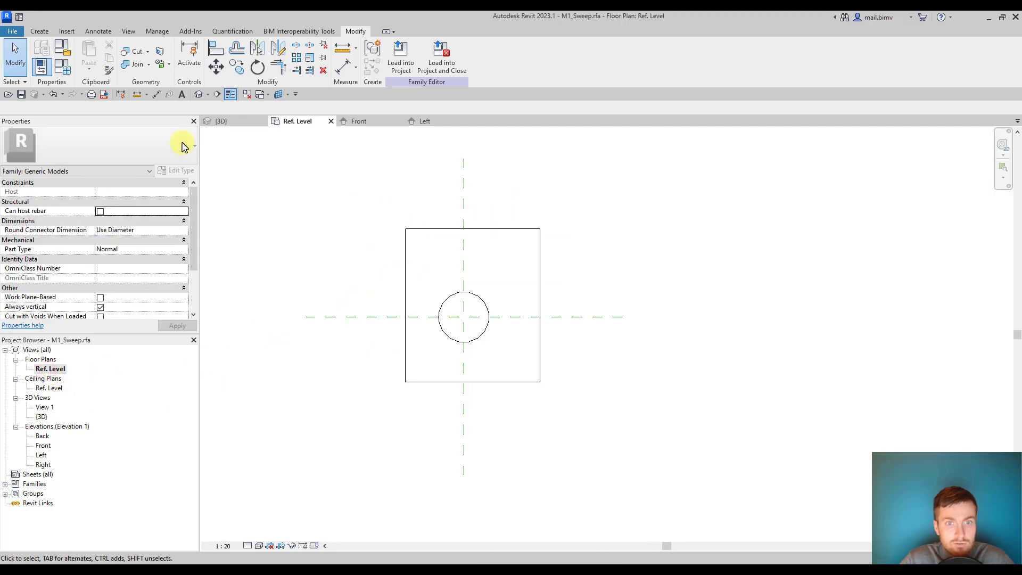
{"action": "left_click", "coordinate": [39, 31]}
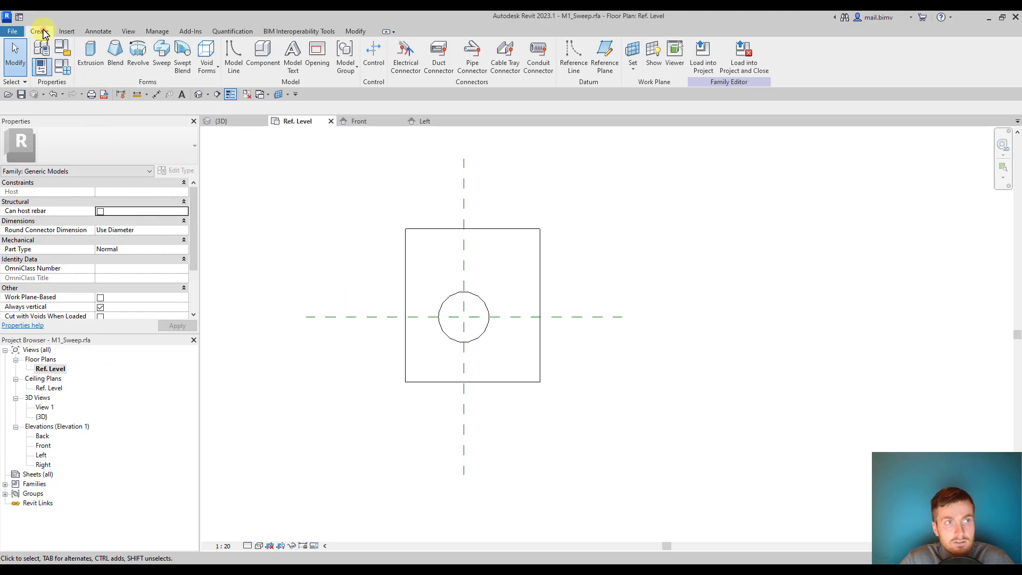
{"action": "left_click", "coordinate": [206, 57]}
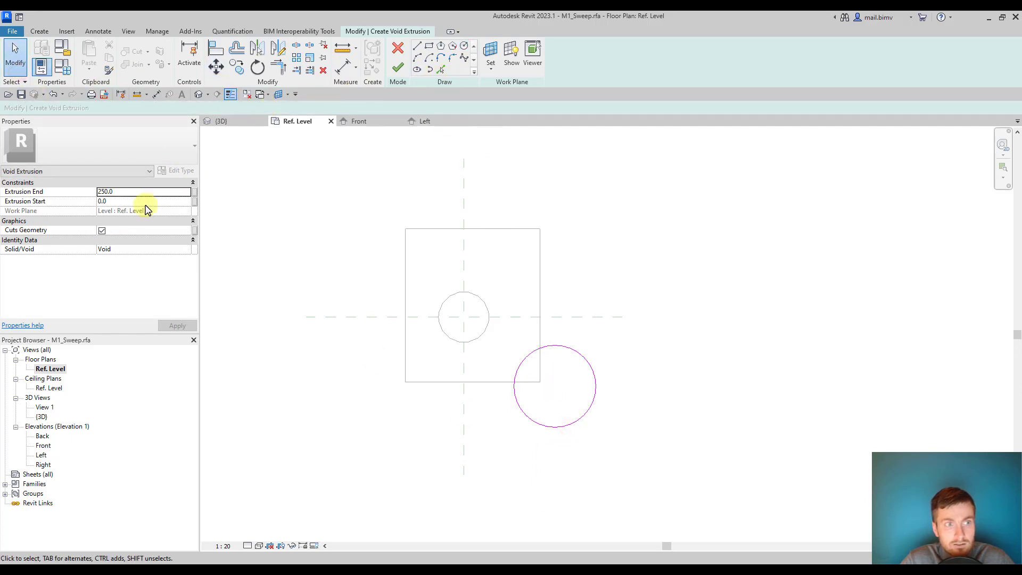
{"action": "type", "text": "500.0"}
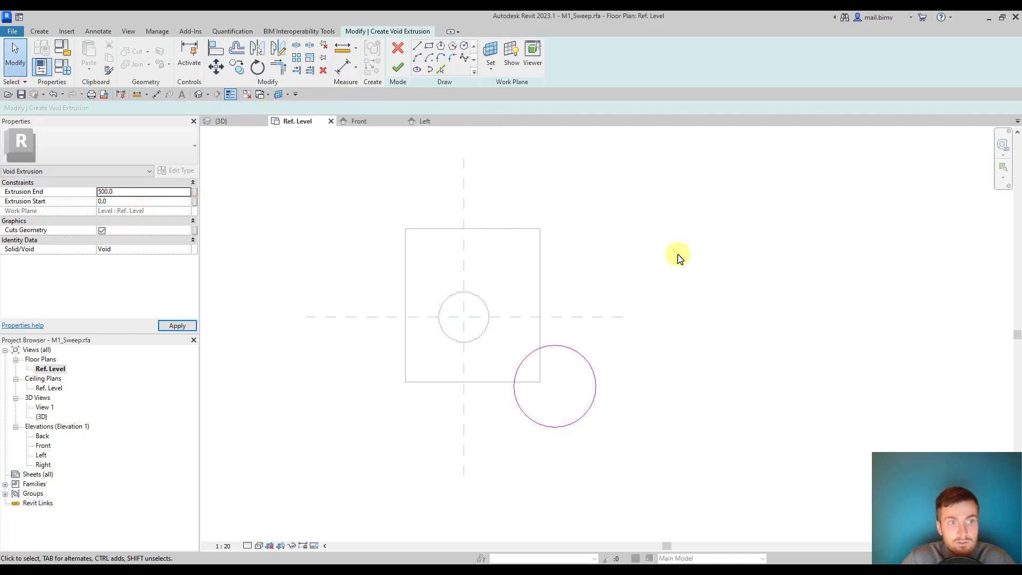
{"action": "left_click", "coordinate": [398, 67]}
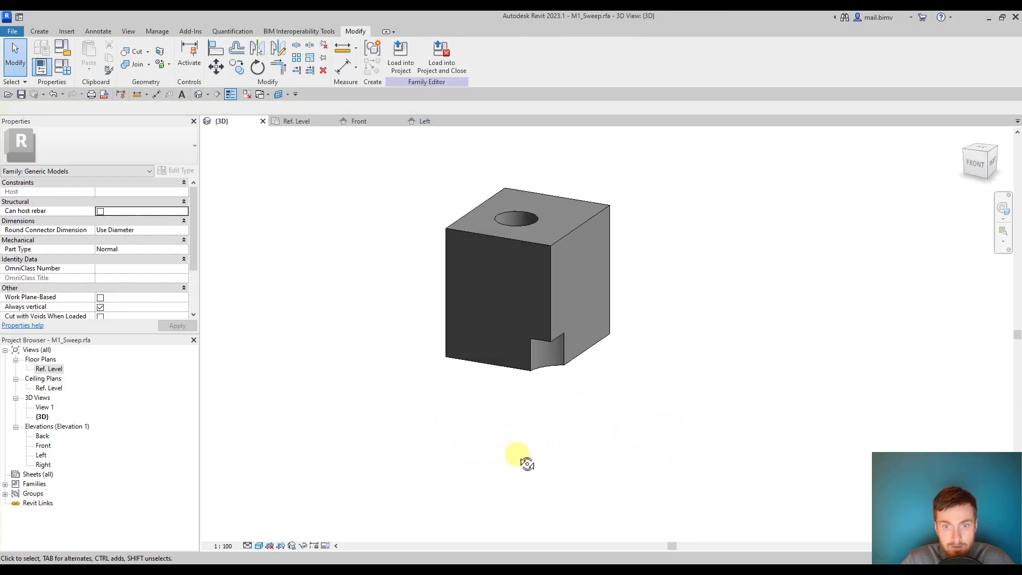
- Start a void sweep and pick the box's top edges as its finished path
{"action": "left_click", "coordinate": [40, 31]}
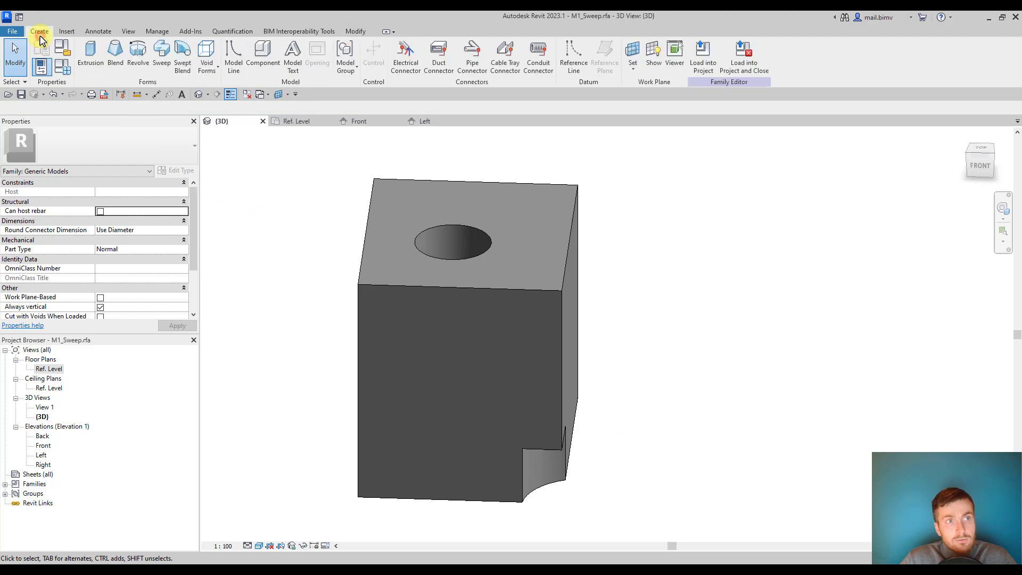
{"action": "left_click", "coordinate": [361, 288]}
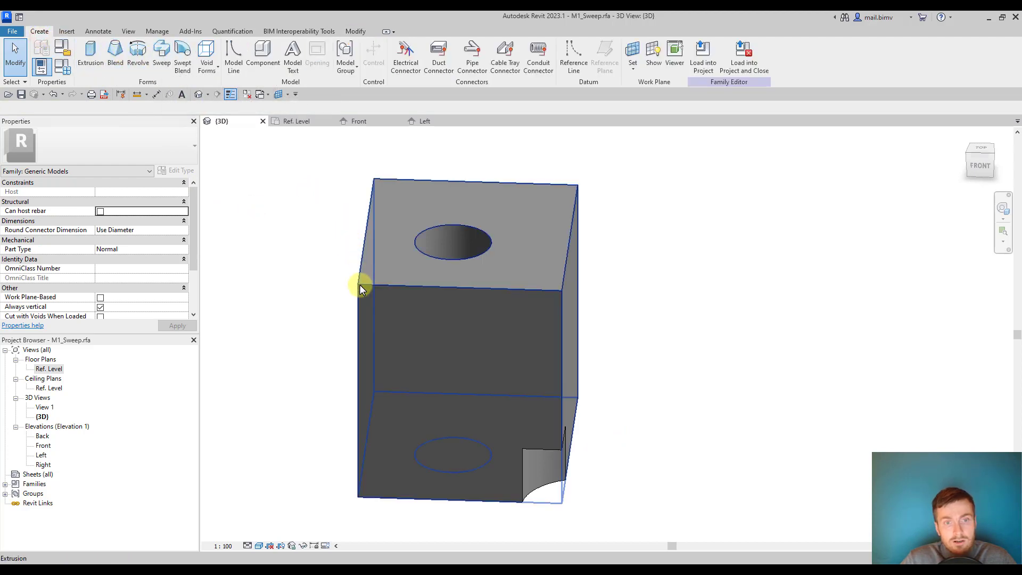
{"action": "left_click", "coordinate": [254, 144]}
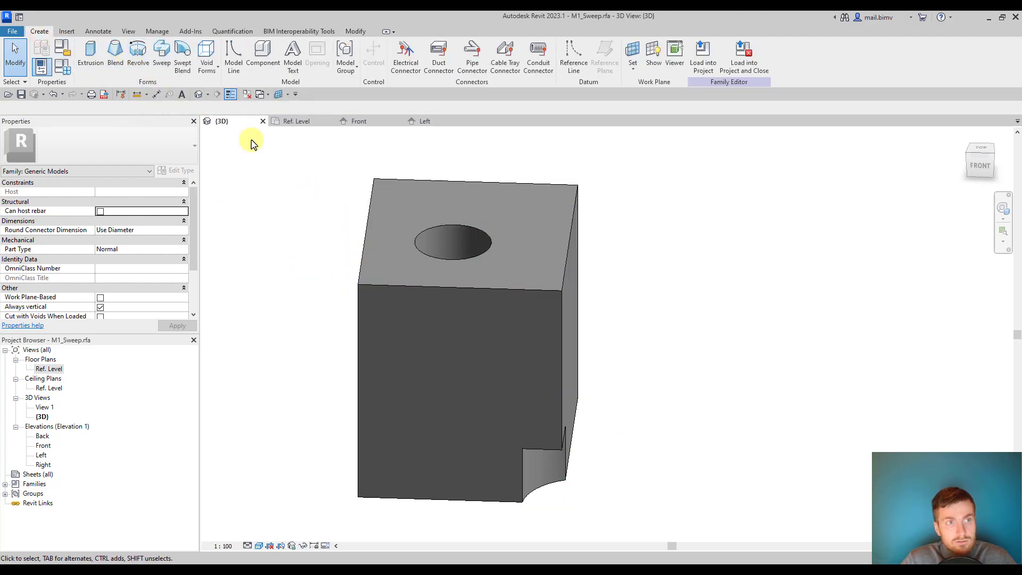
{"action": "mouse_move", "coordinate": [137, 55]}
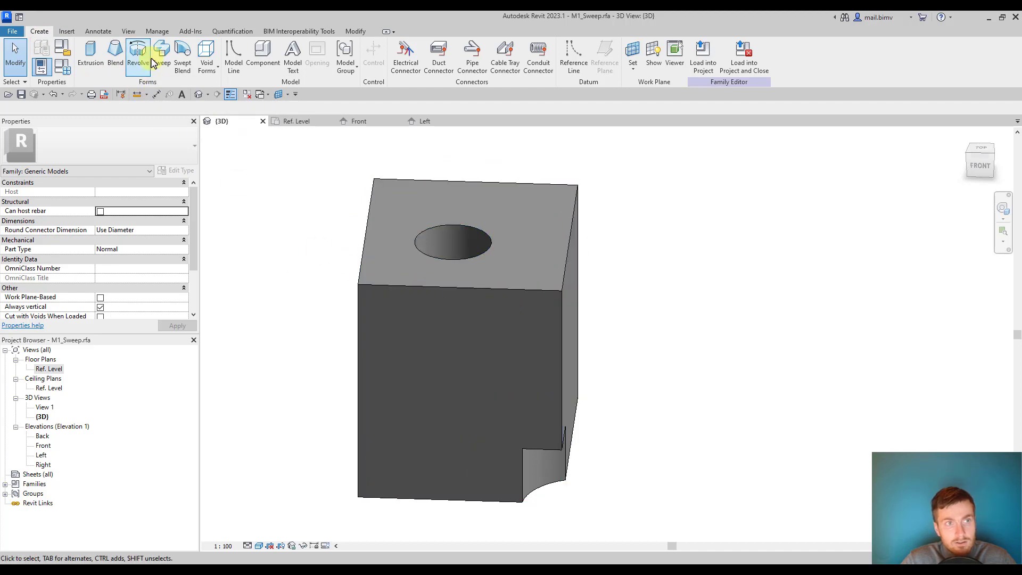
{"action": "left_click", "coordinate": [206, 56]}
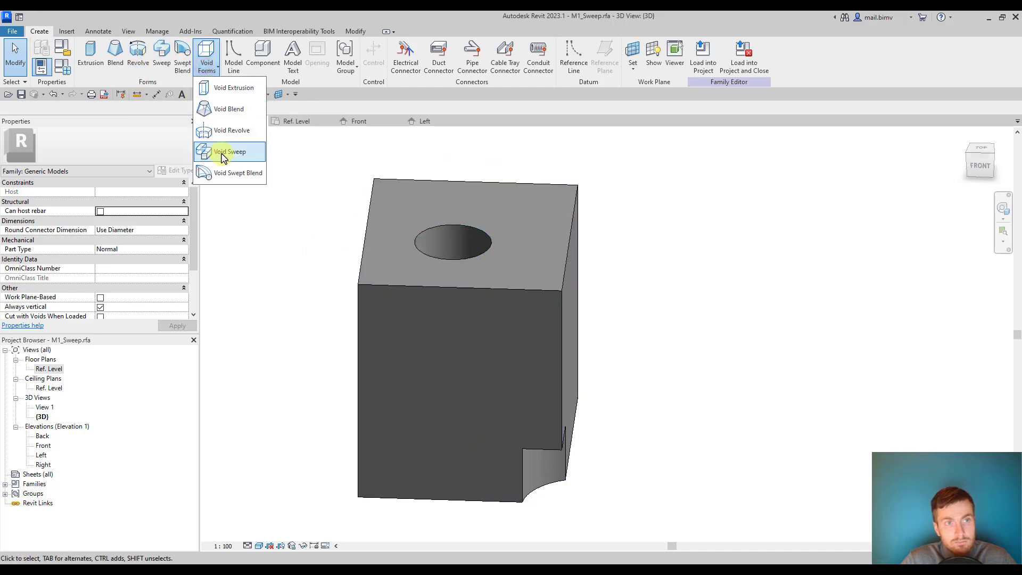
{"action": "left_click", "coordinate": [230, 152]}
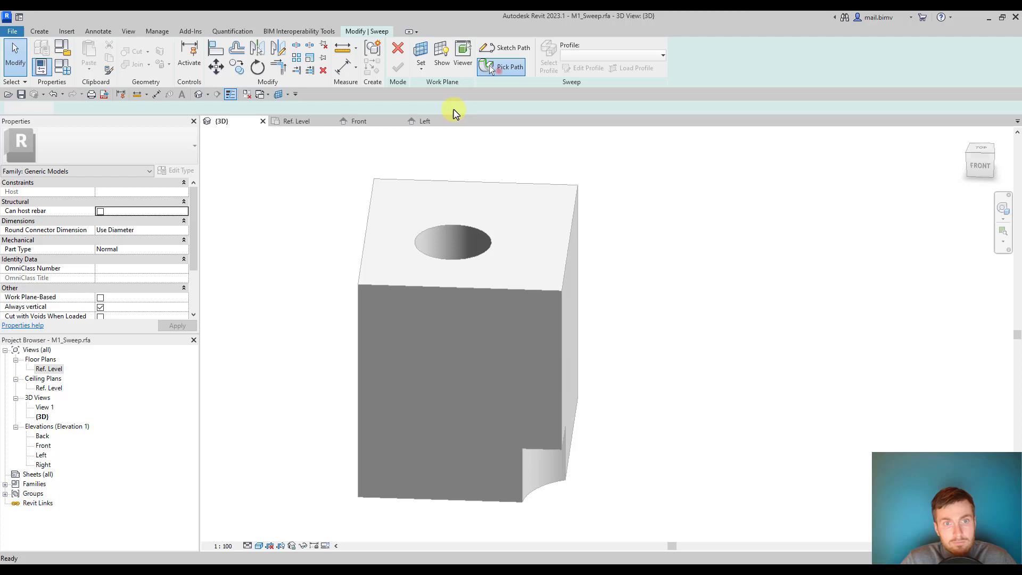
{"action": "left_click", "coordinate": [510, 66]}
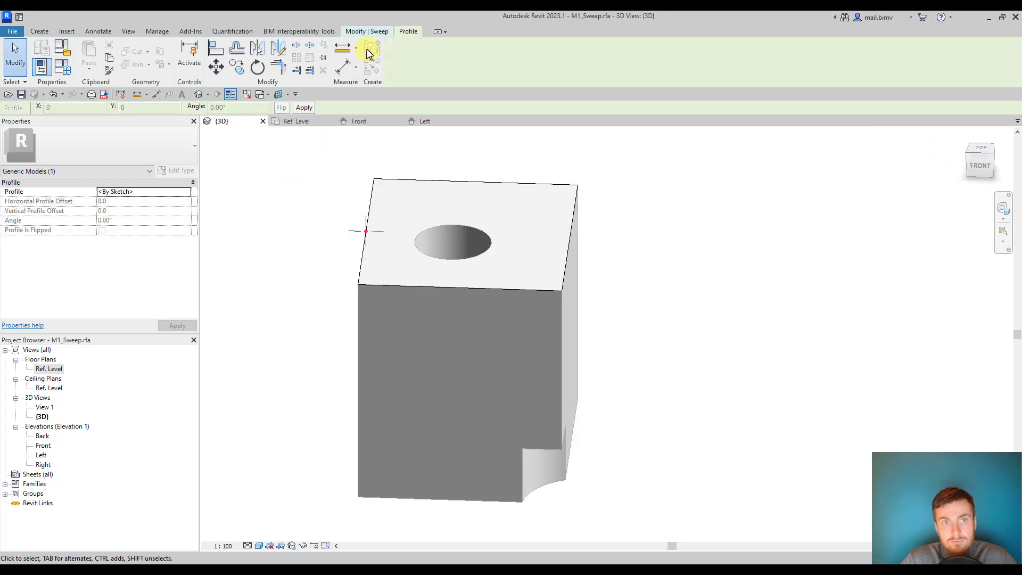
{"action": "left_click", "coordinate": [371, 49]}
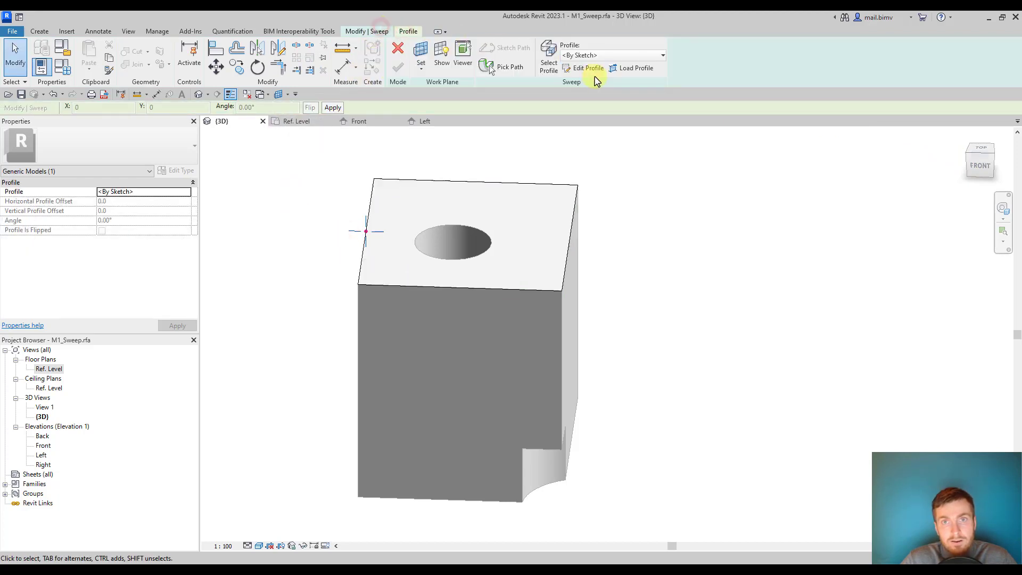
- Begin sketching the sweep profile that rounds the box's top edges
{"action": "left_click", "coordinate": [588, 68]}
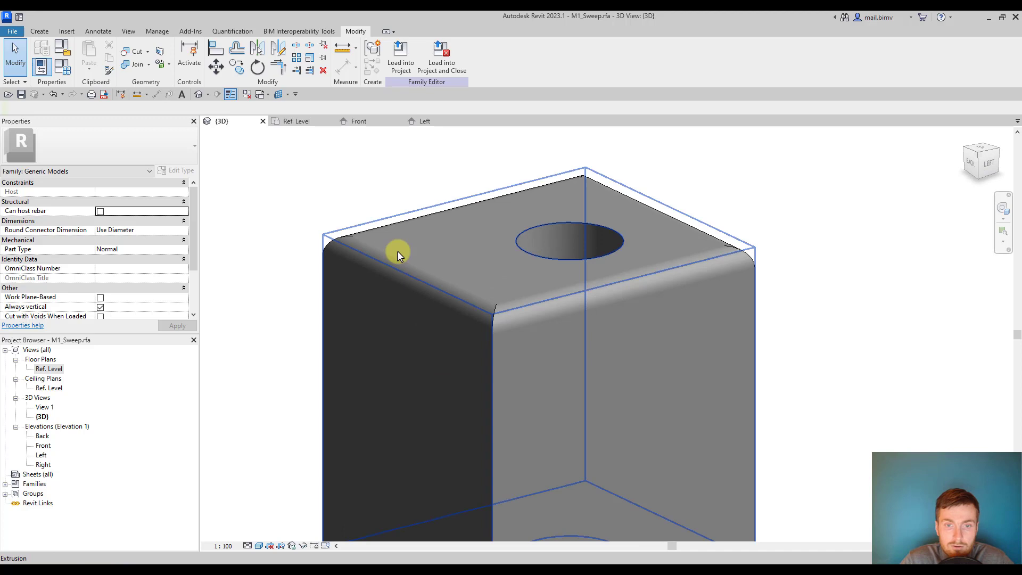
{"action": "left_click_drag", "start_coordinate": [397, 254], "coordinate": [522, 362]}
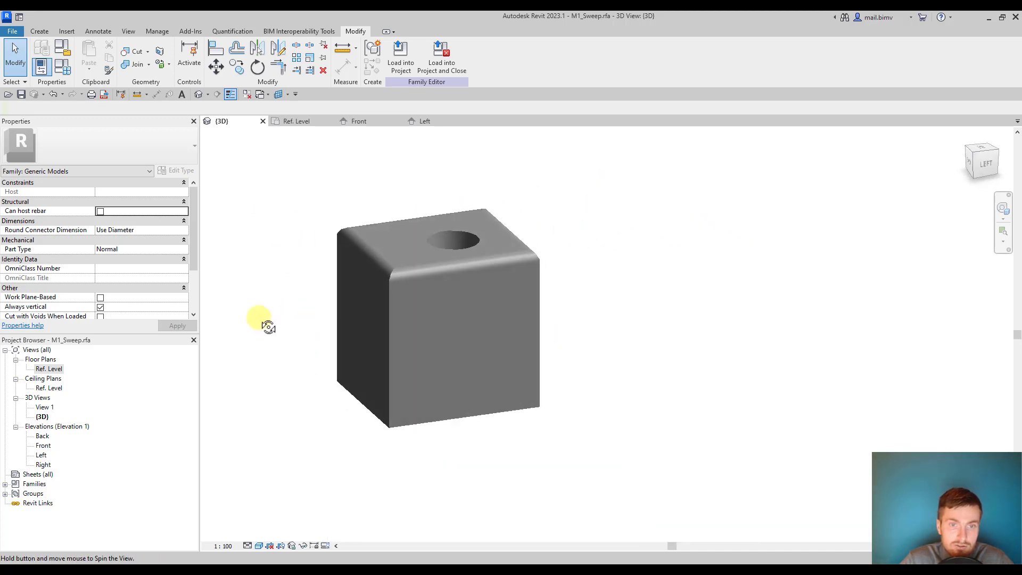
{"action": "left_click_drag", "start_coordinate": [264, 325], "coordinate": [495, 365]}
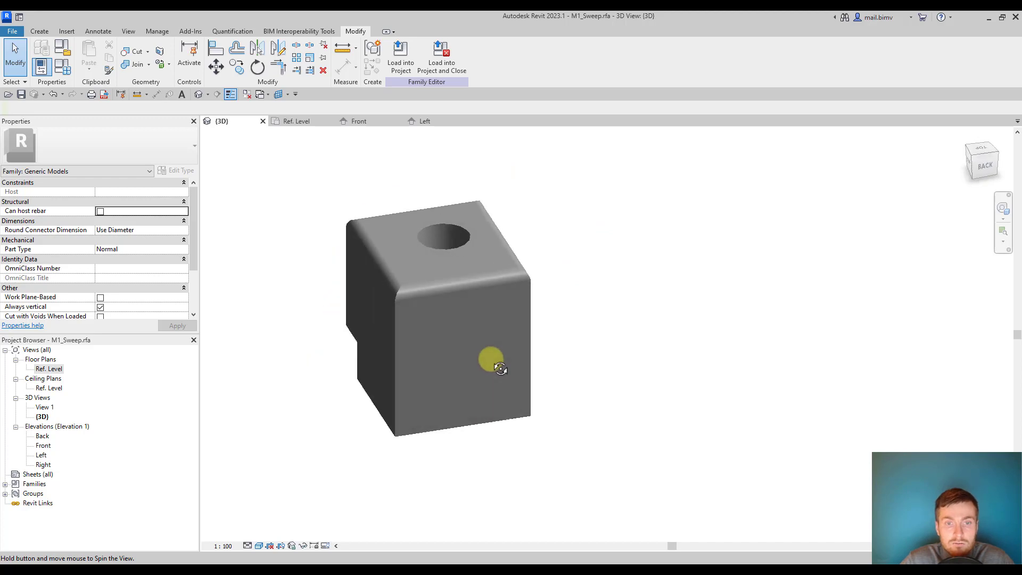